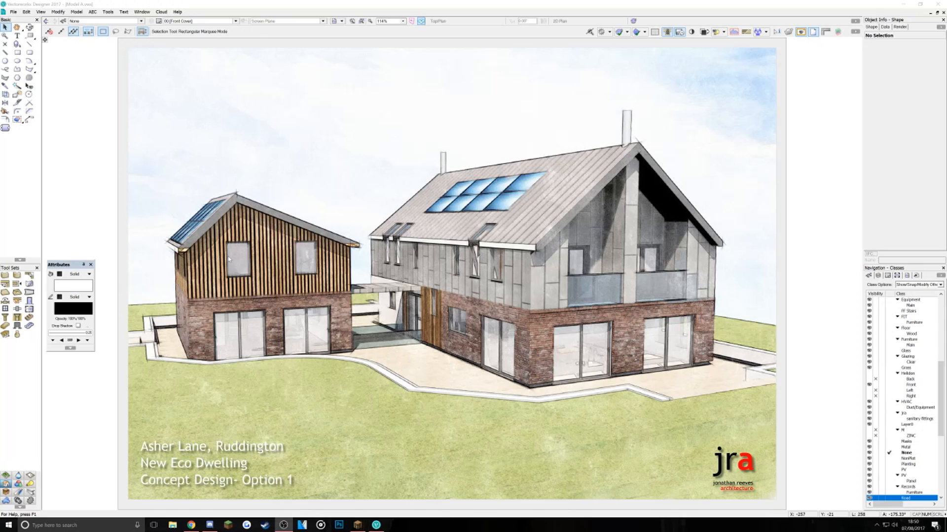
pyautogui.moveTo(233, 253)
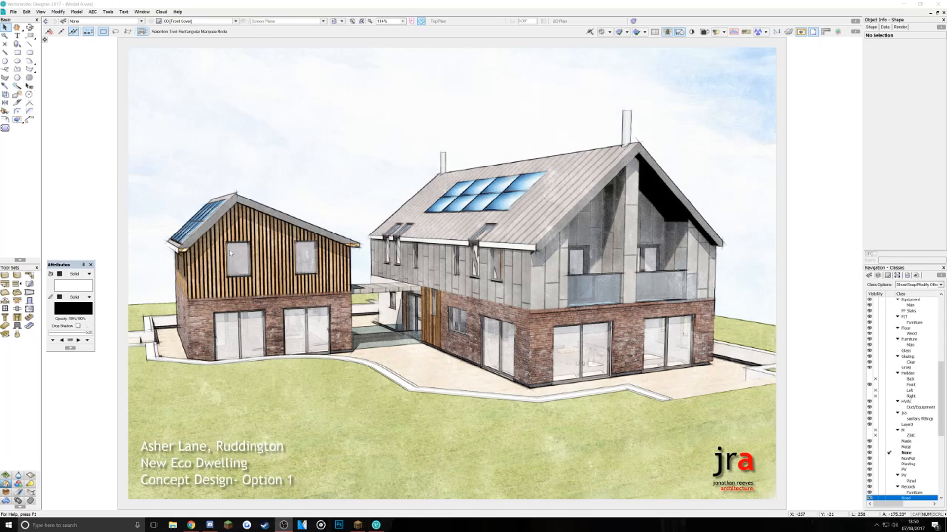
pyautogui.moveTo(76, 165)
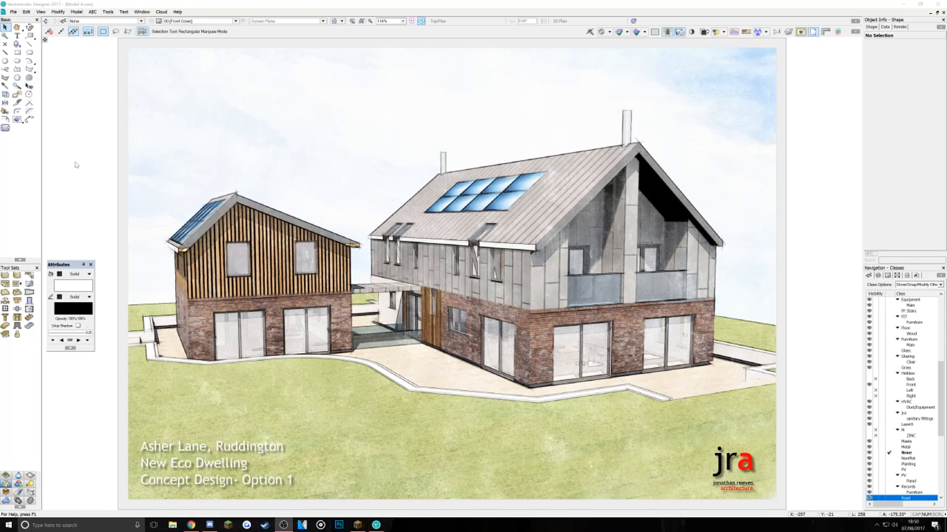
pyautogui.moveTo(146, 197)
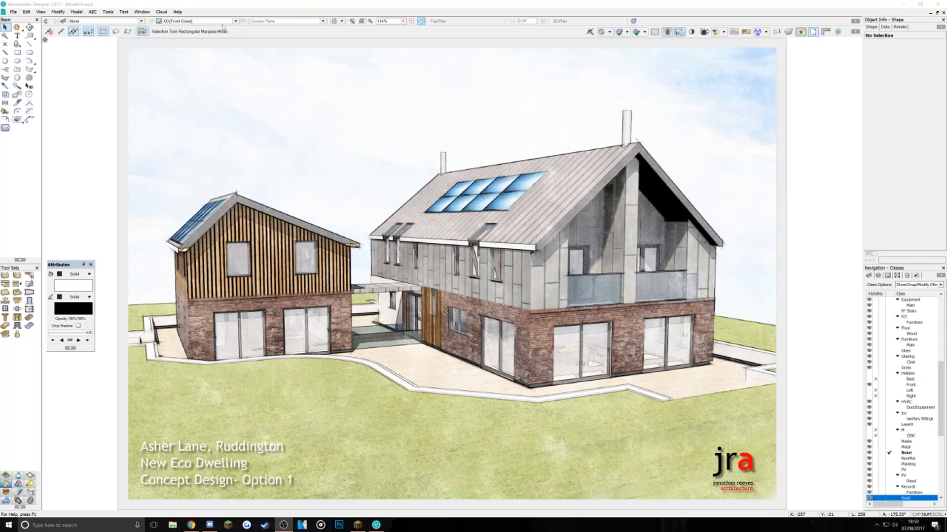
pyautogui.moveTo(235, 27)
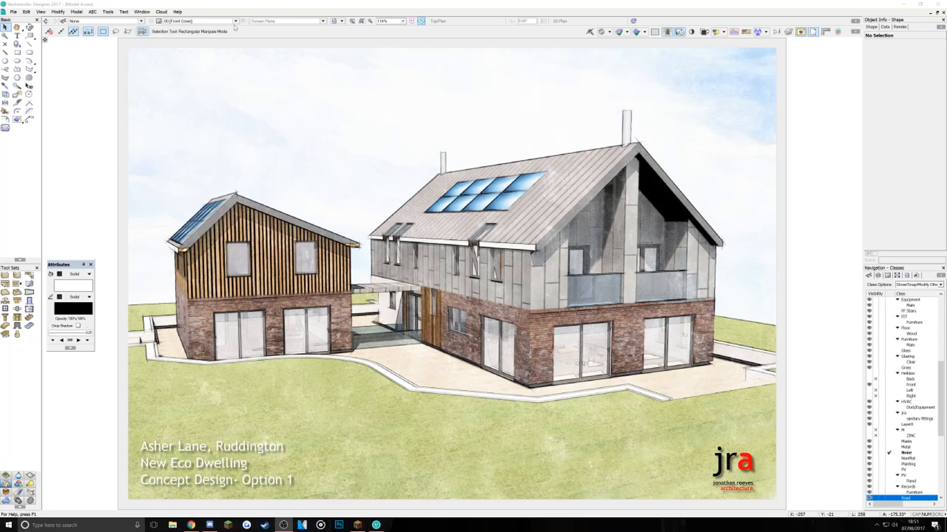
# - Switch through the Contextual Elevations, Plans and Section AA sheets from the layer list
pyautogui.click(235, 21)
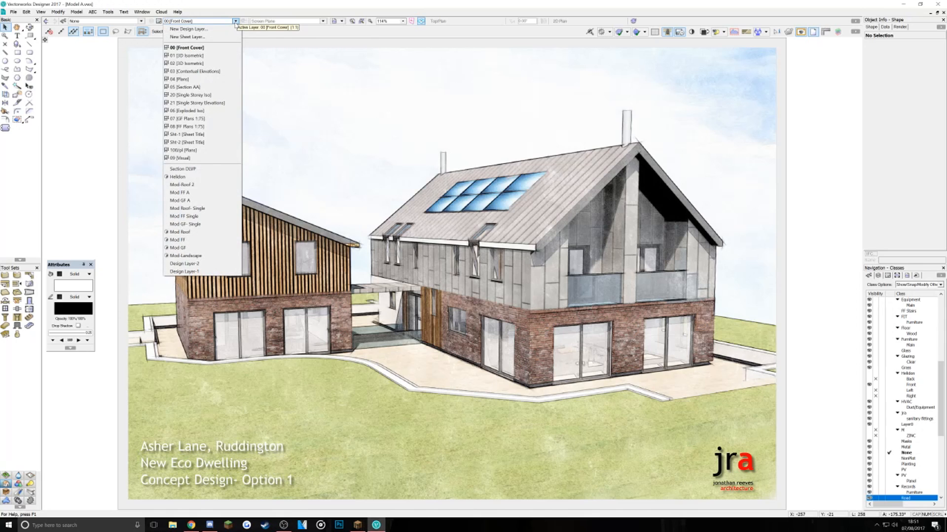
pyautogui.moveTo(215, 24)
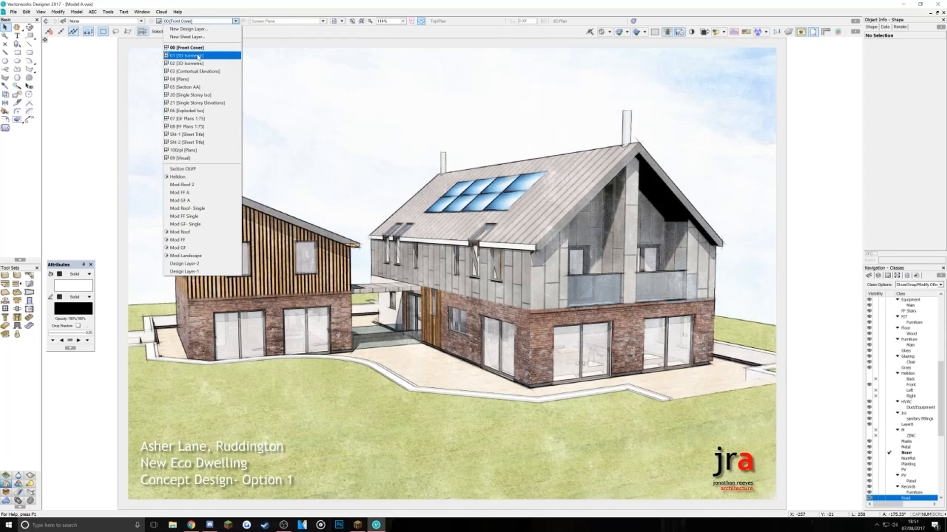
pyautogui.click(187, 55)
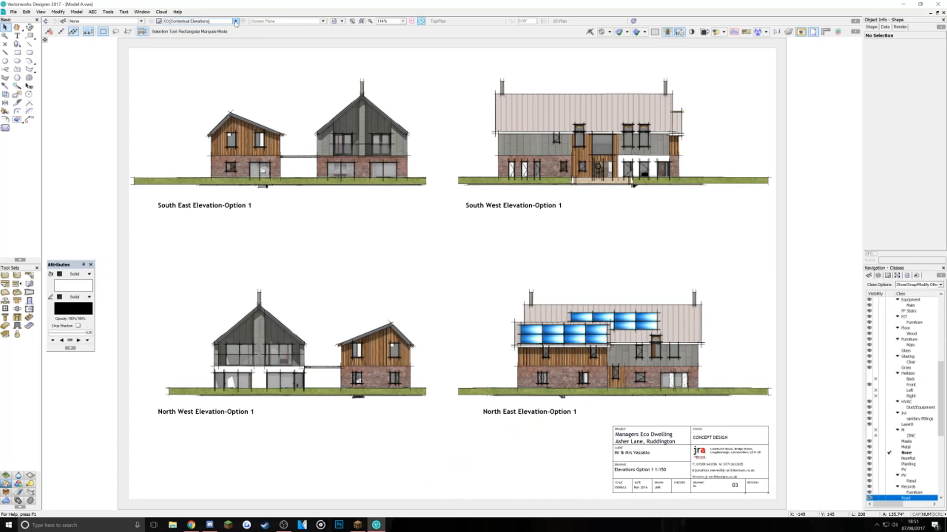
pyautogui.click(235, 20)
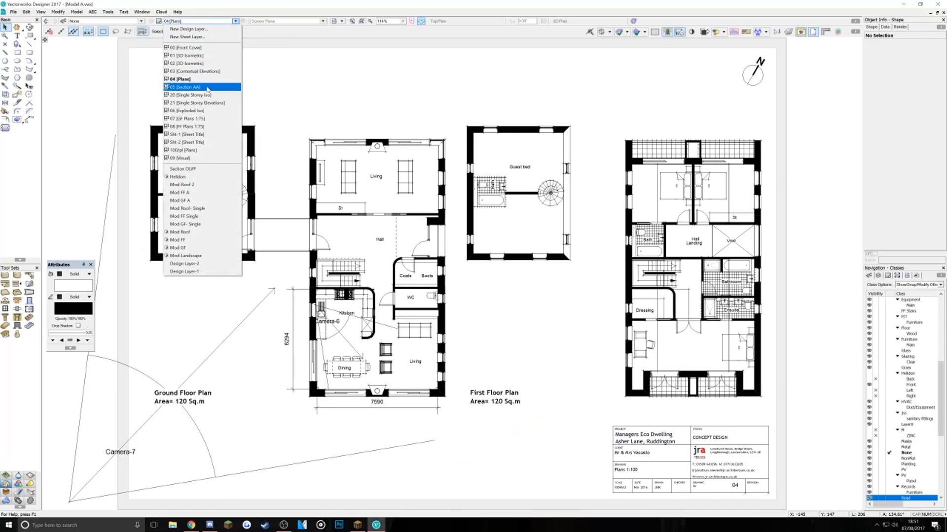
pyautogui.click(183, 86)
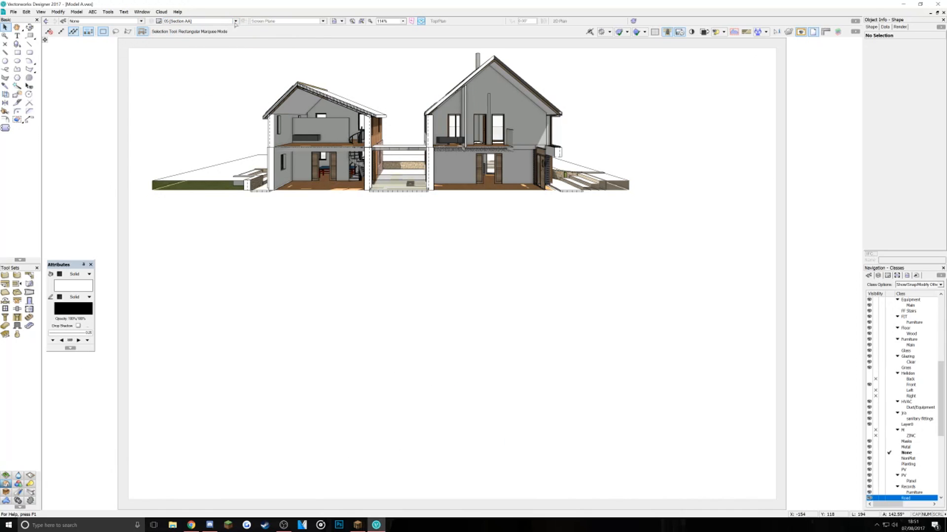
# - Show the Single Storey Iso sheet, then the Exploded Iso of the house
pyautogui.click(234, 19)
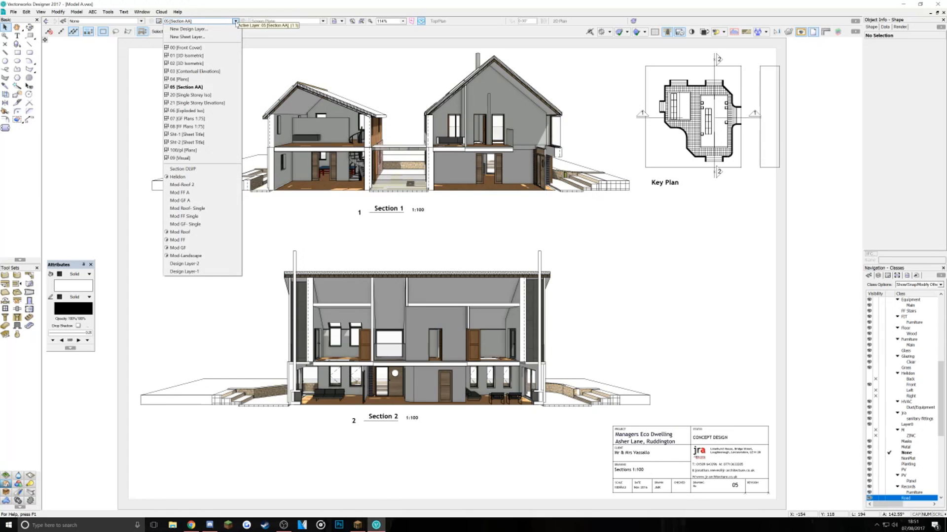
pyautogui.click(185, 95)
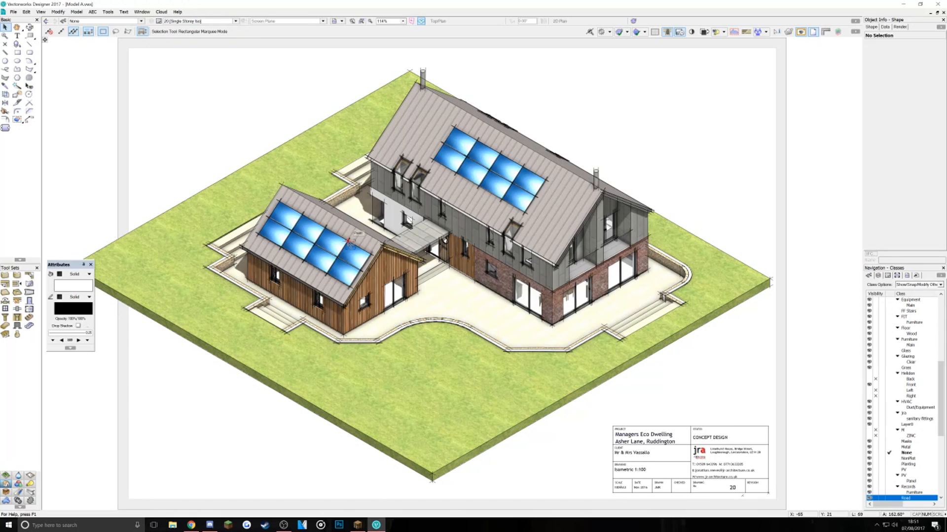
pyautogui.click(234, 21)
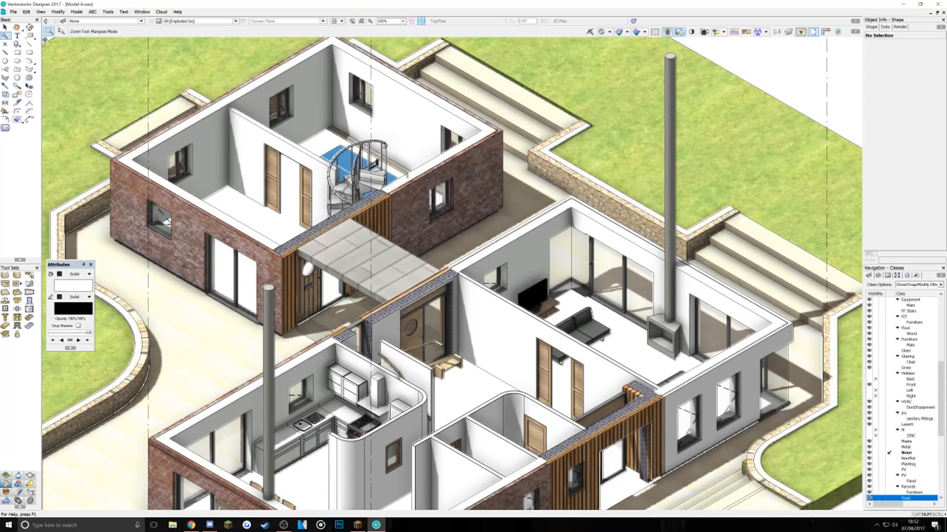
# - Switch to the Mod GF model layer, dismiss the Flyover tip and orbit to a three-quarter view
pyautogui.click(235, 20)
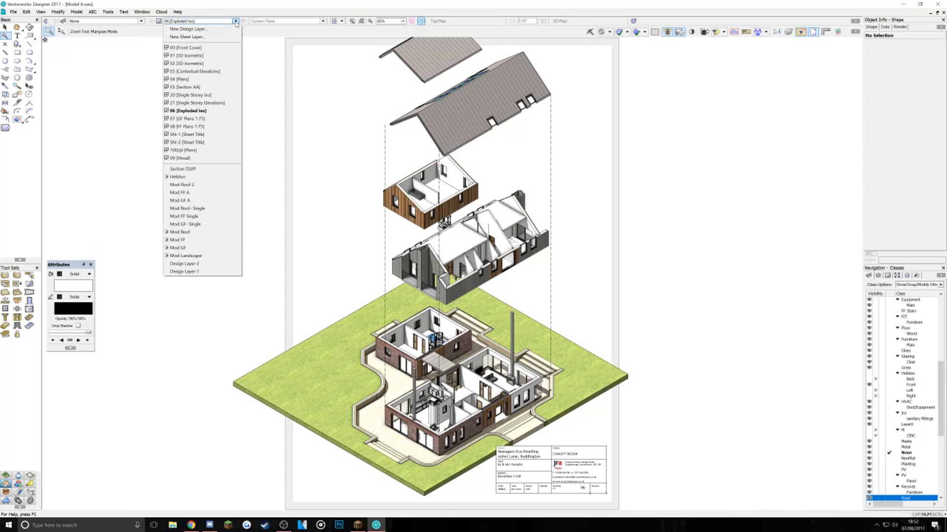
pyautogui.click(178, 247)
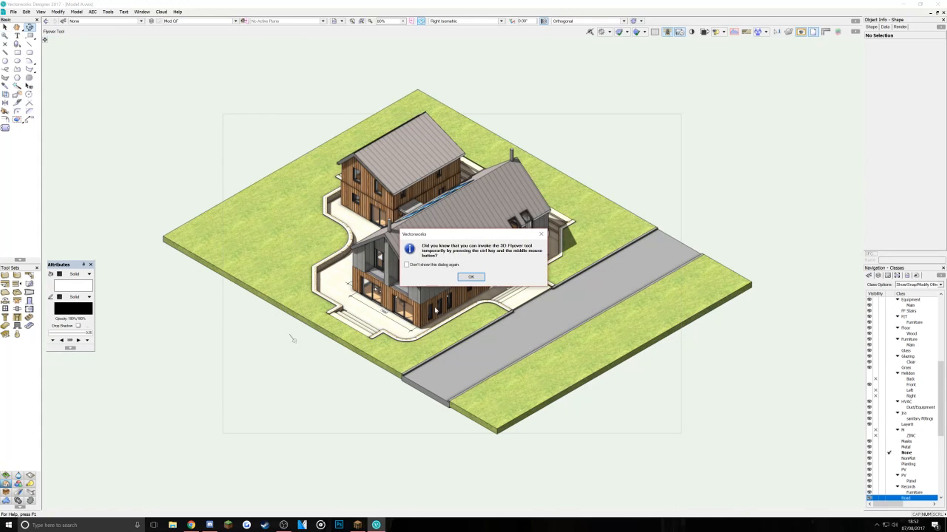
pyautogui.click(472, 278)
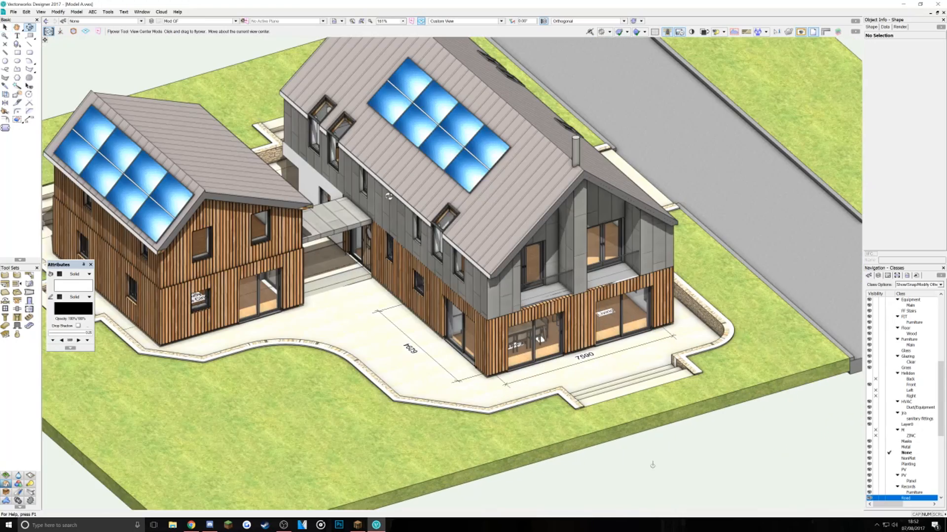
pyautogui.moveTo(652, 465); pyautogui.dragTo(612, 368)
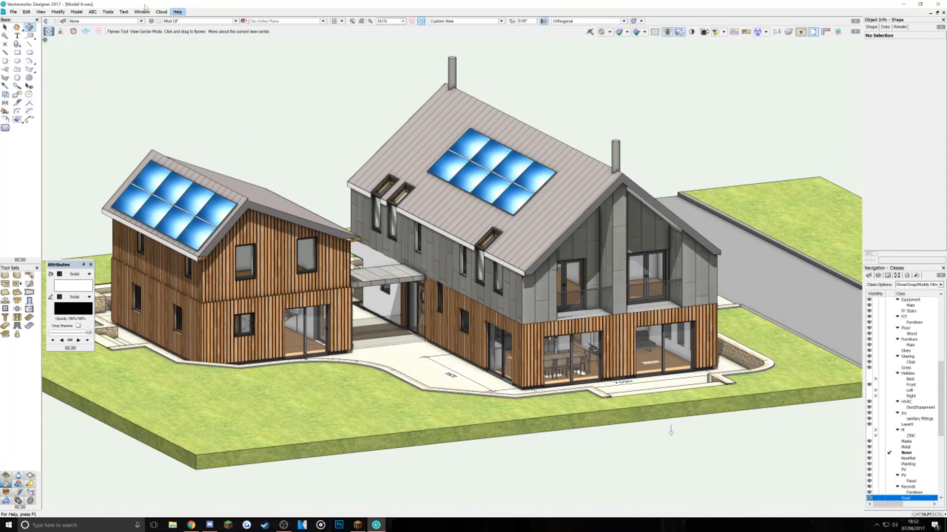
# - Enable Ambient Occlusion with size 200 in Set Lighting Options and apply it to the house
pyautogui.click(42, 12)
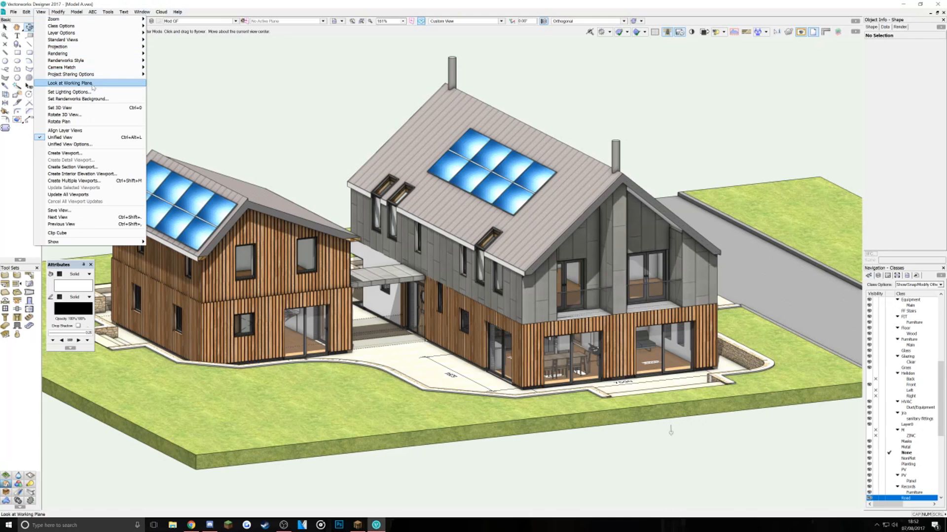
pyautogui.click(71, 92)
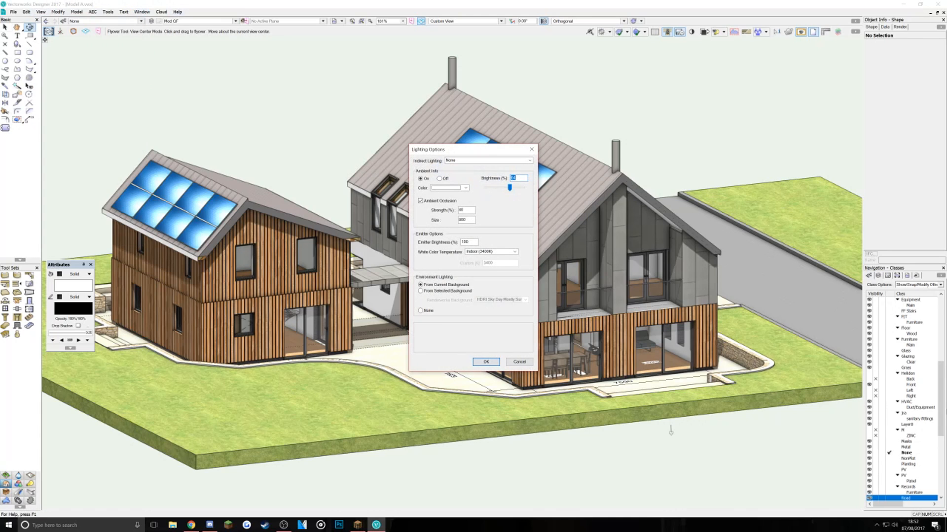
pyautogui.moveTo(471, 149); pyautogui.dragTo(703, 159)
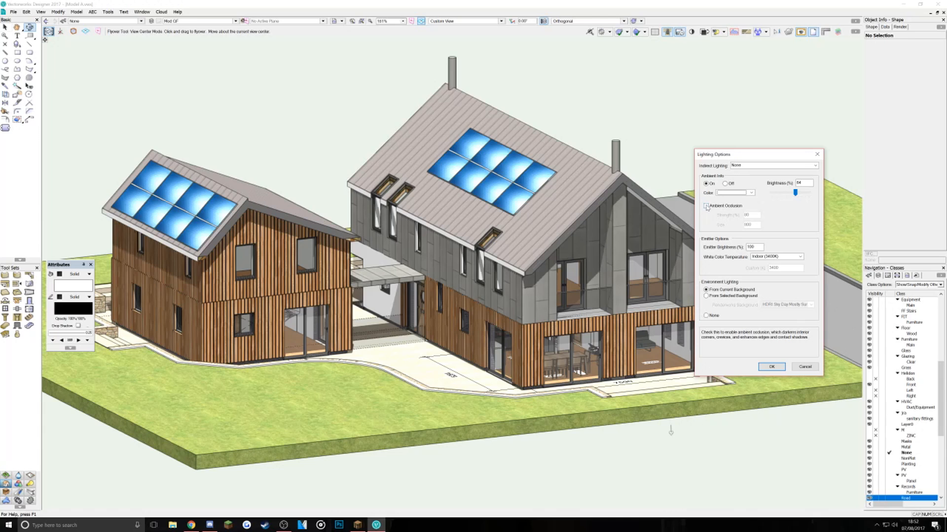
pyautogui.moveTo(706, 205)
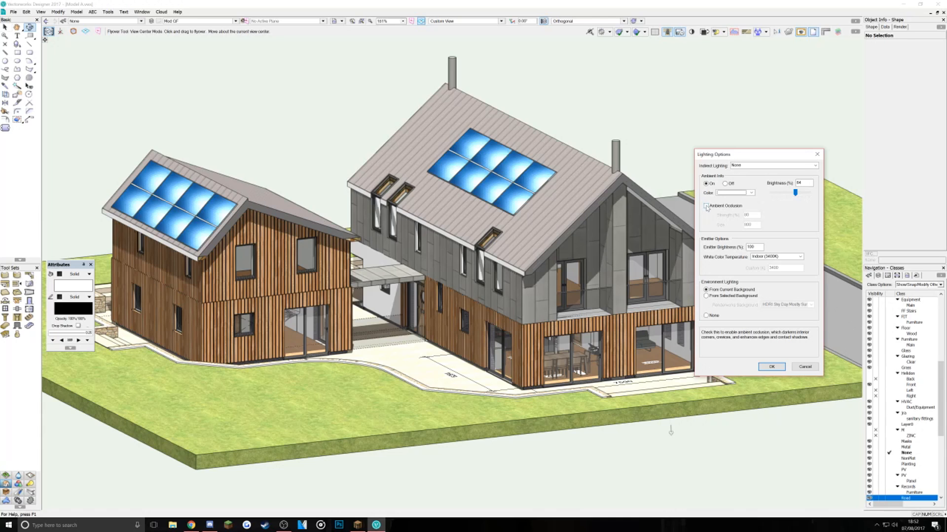
pyautogui.click(705, 206)
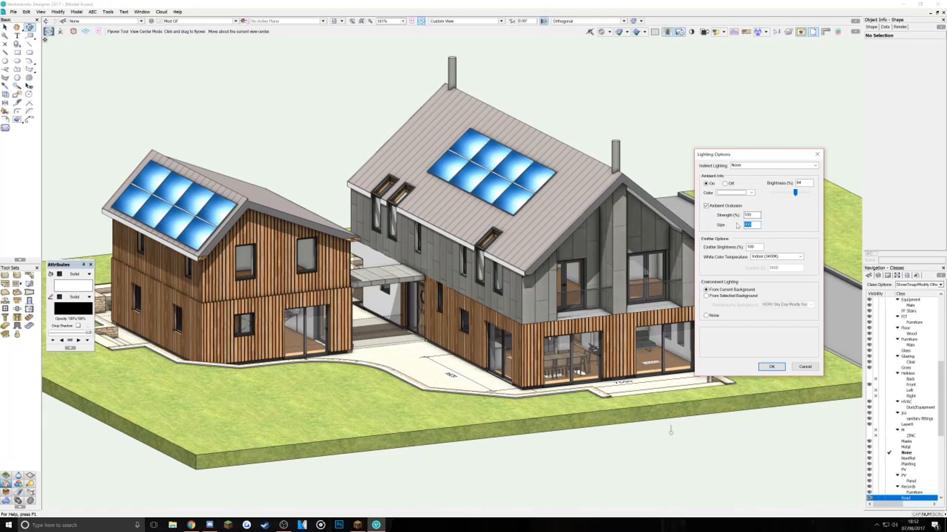
pyautogui.write('200')
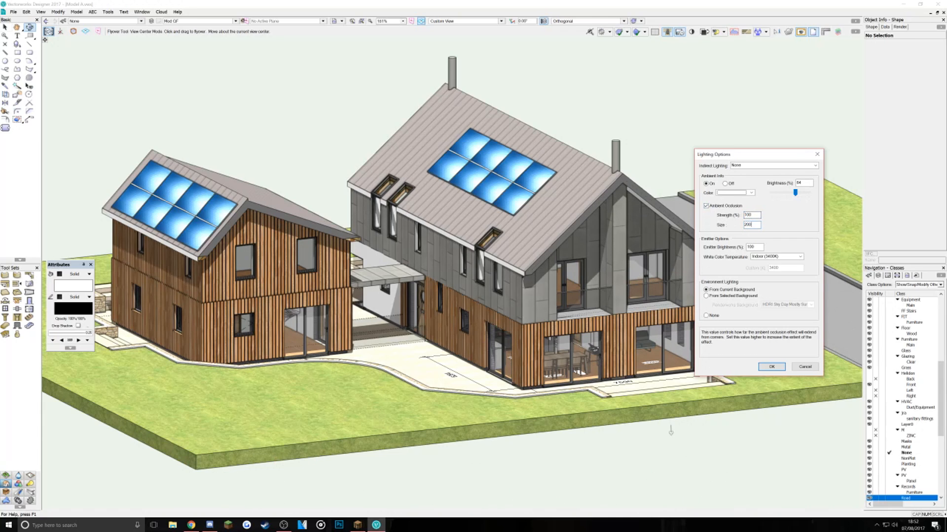
pyautogui.click(705, 205)
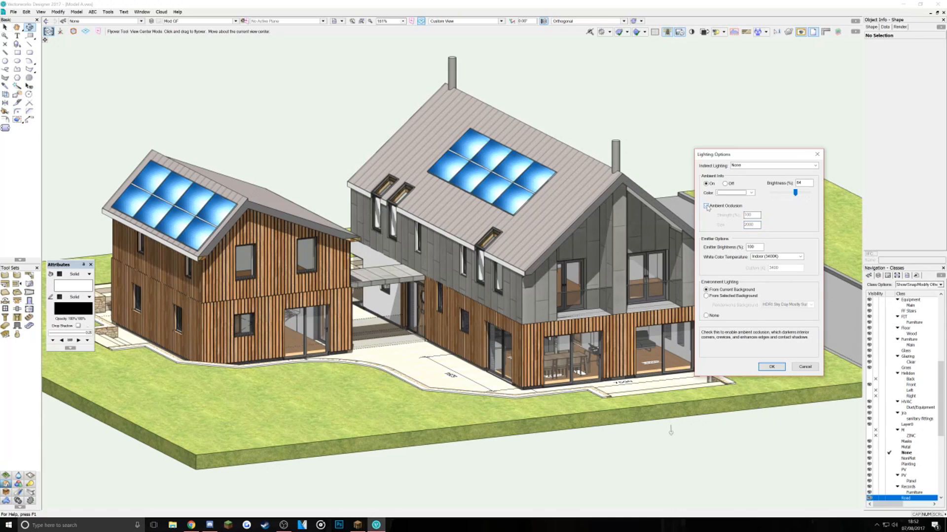
pyautogui.click(705, 205)
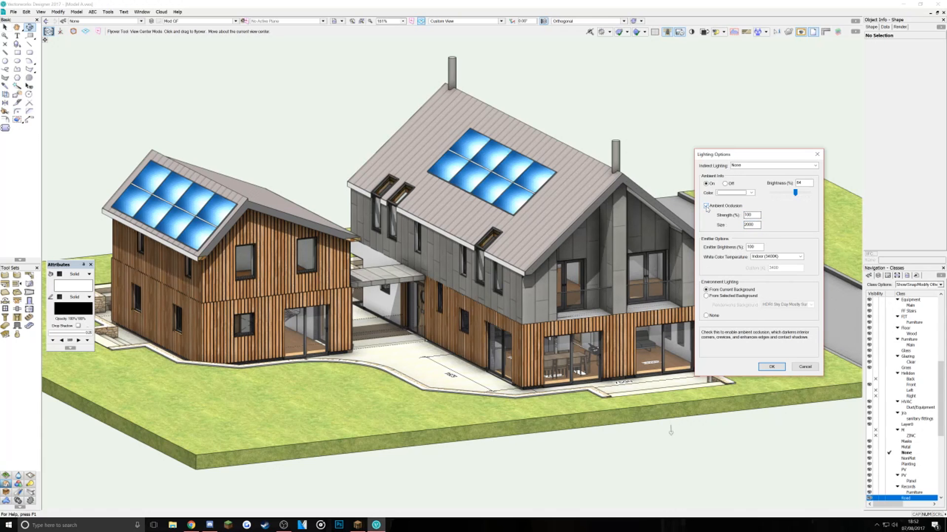
pyautogui.click(771, 367)
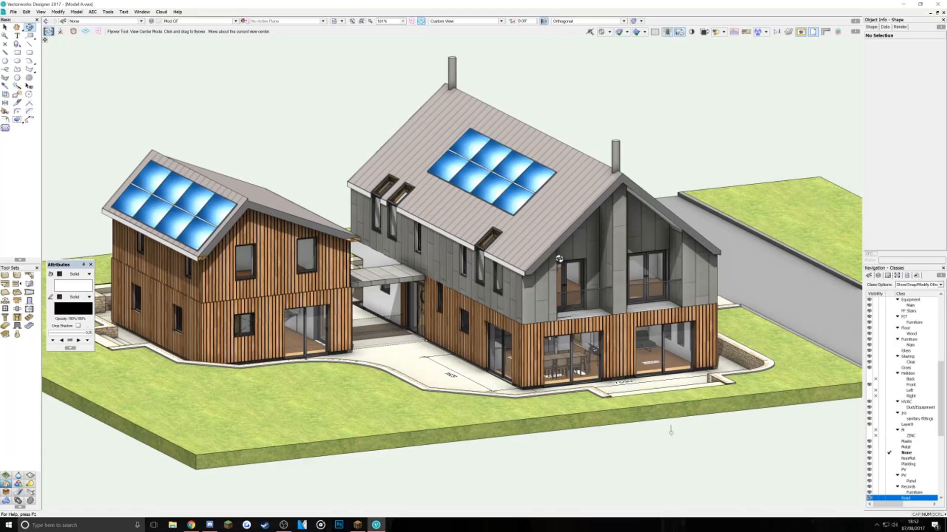
pyautogui.moveTo(558, 259); pyautogui.dragTo(393, 275)
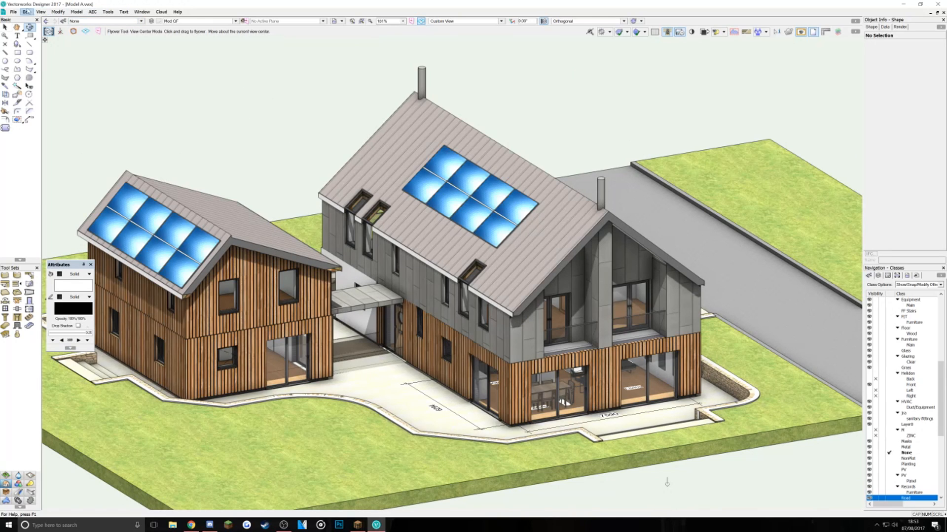
# - Start the OBJ (3D only) export of the eco-house from the File menu
pyautogui.click(6, 12)
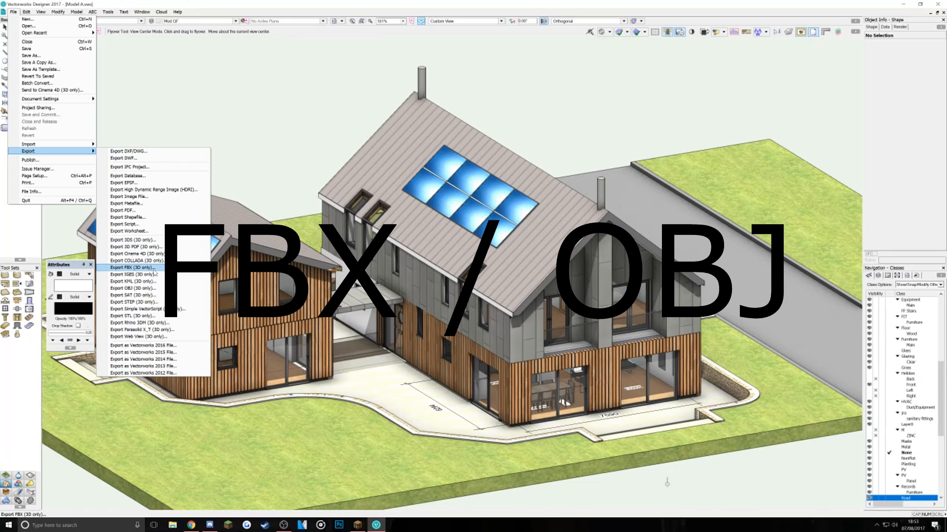
pyautogui.moveTo(132, 288)
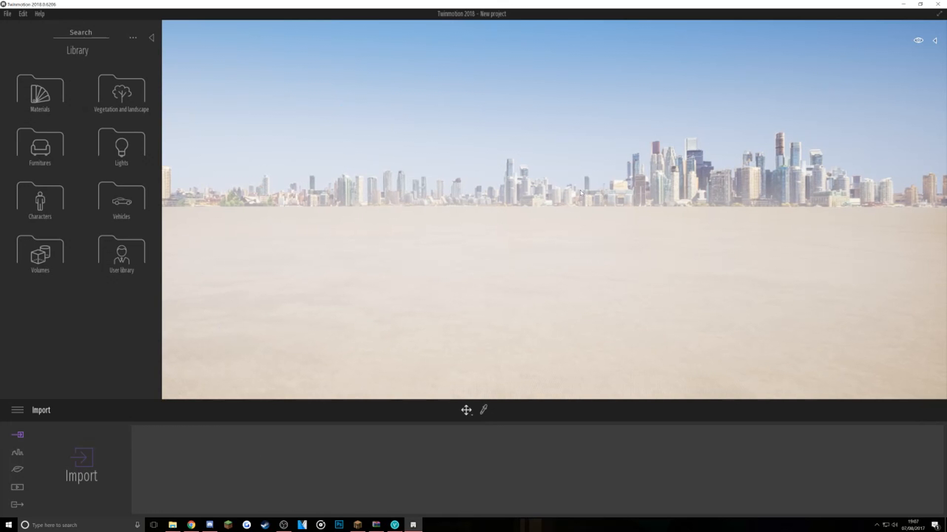
# - Import Model A.obj with automatic unit conversion turned off
pyautogui.click(82, 464)
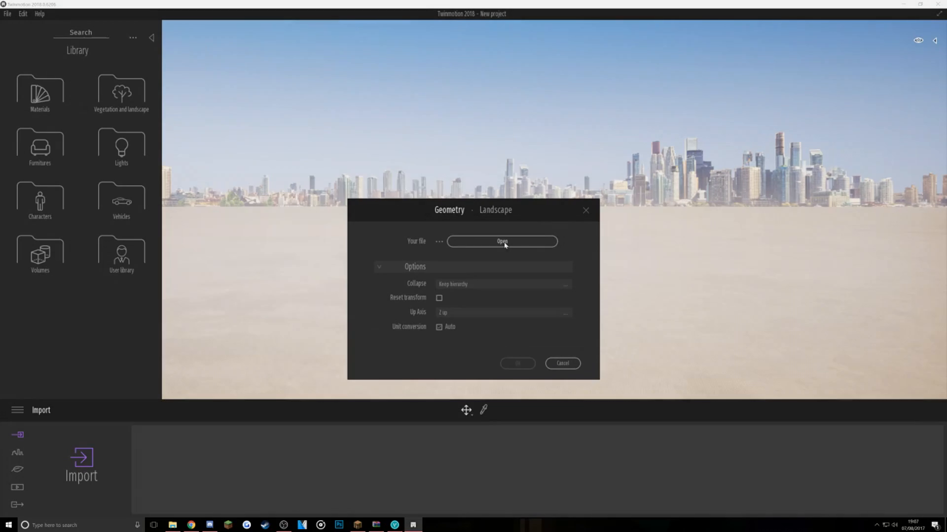
pyautogui.click(502, 242)
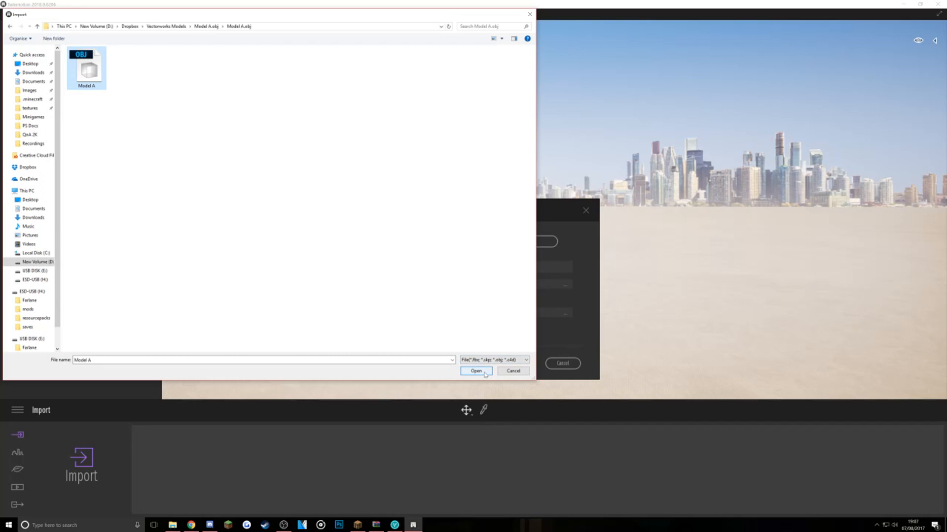
pyautogui.click(475, 370)
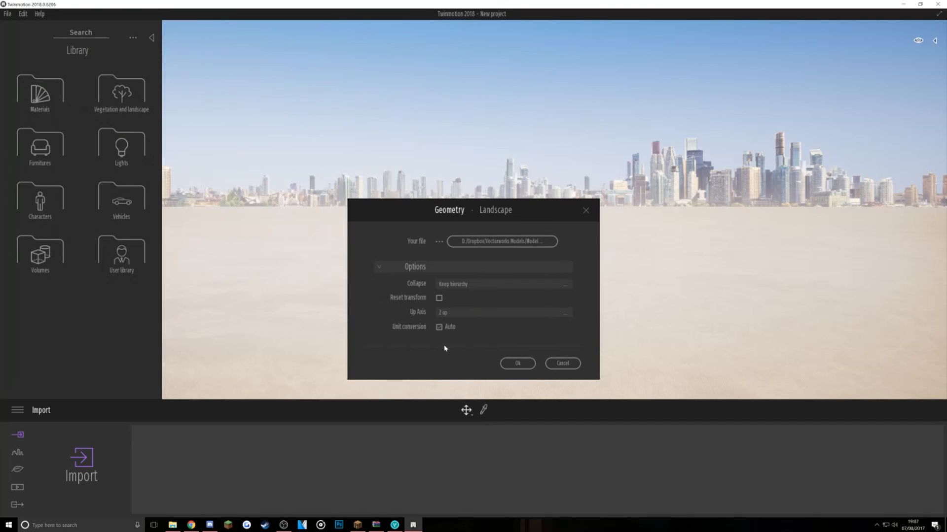
pyautogui.click(440, 326)
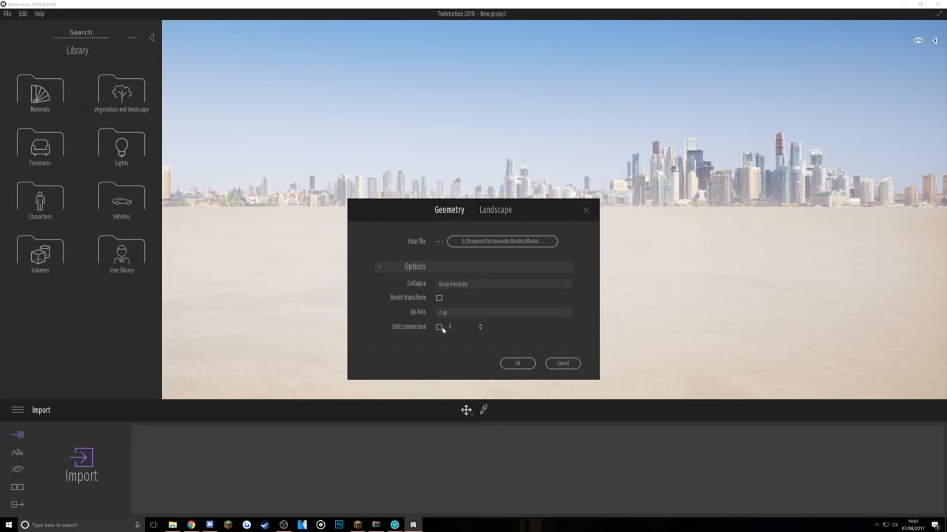
pyautogui.click(517, 363)
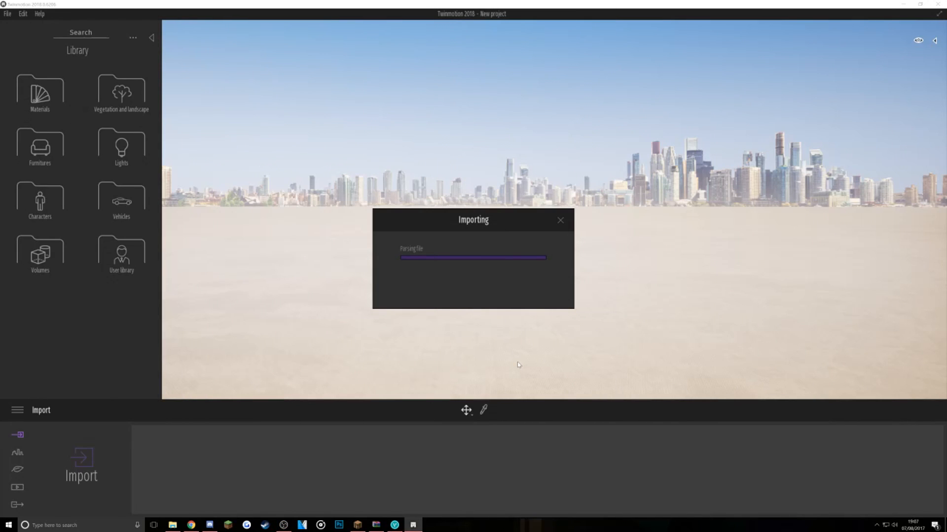
pyautogui.moveTo(521, 357)
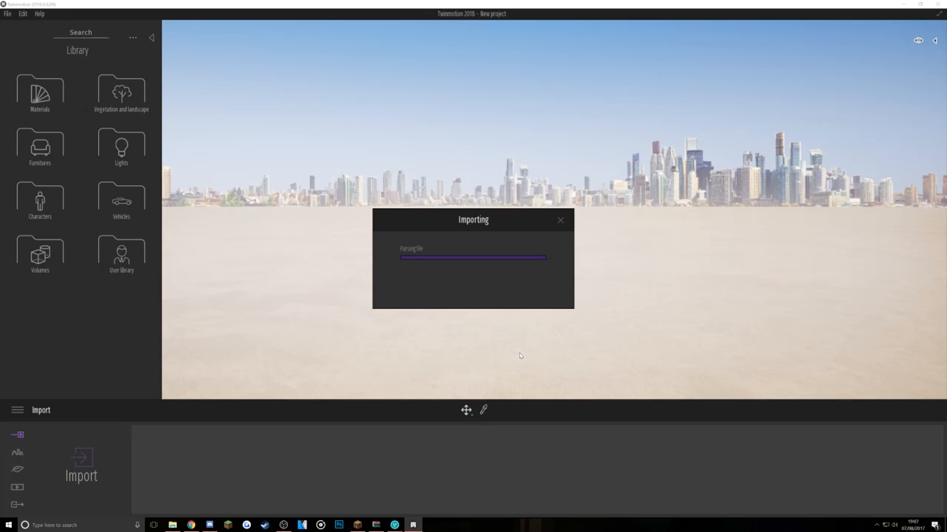
pyautogui.moveTo(522, 353)
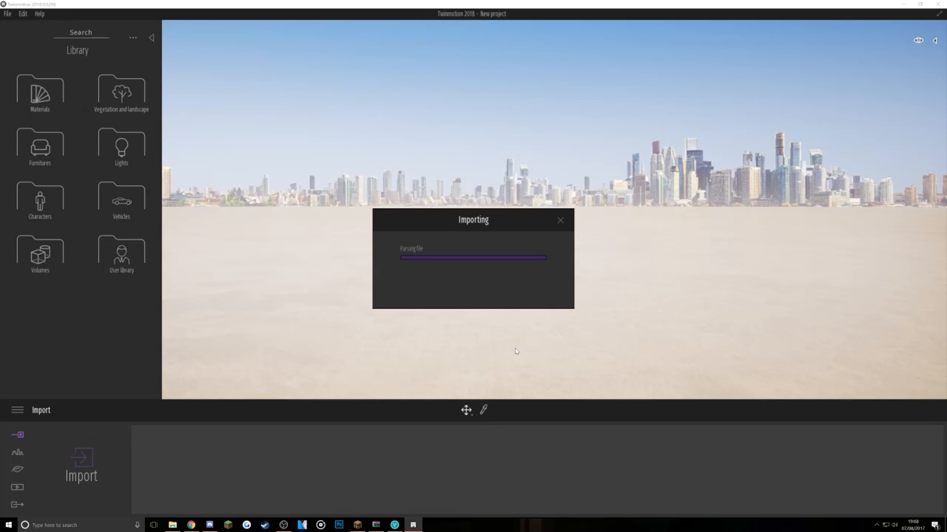
pyautogui.moveTo(514, 350)
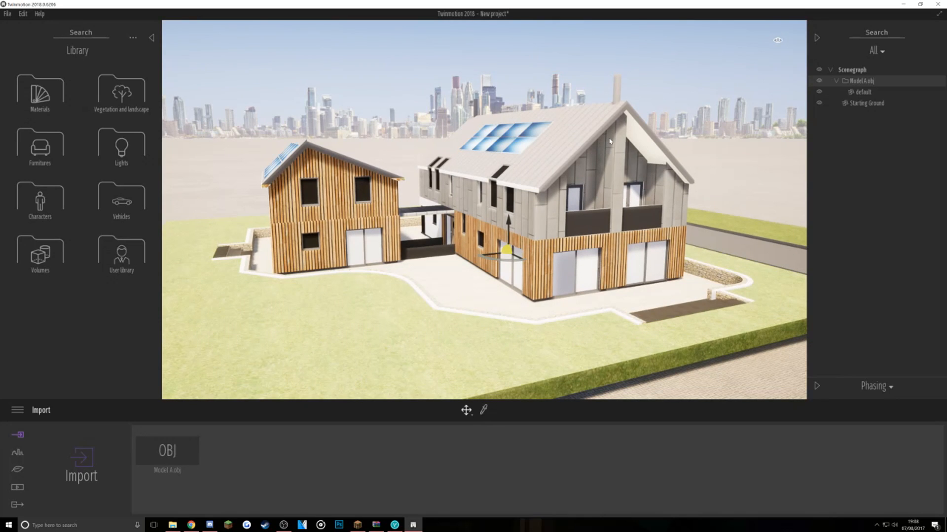
# - Drag the Day time from early morning back to about 11:48 late morning
pyautogui.click(777, 40)
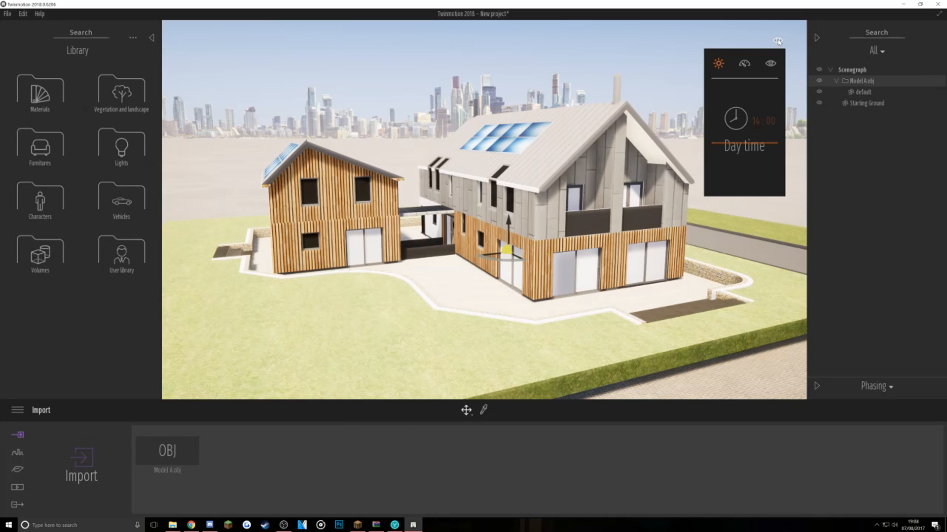
pyautogui.moveTo(779, 137); pyautogui.dragTo(741, 137)
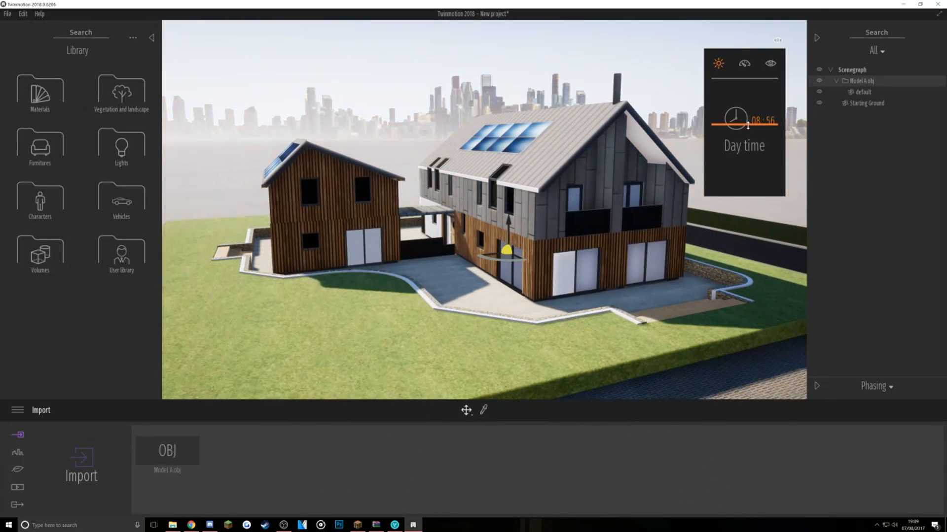
pyautogui.moveTo(748, 125); pyautogui.dragTo(777, 133)
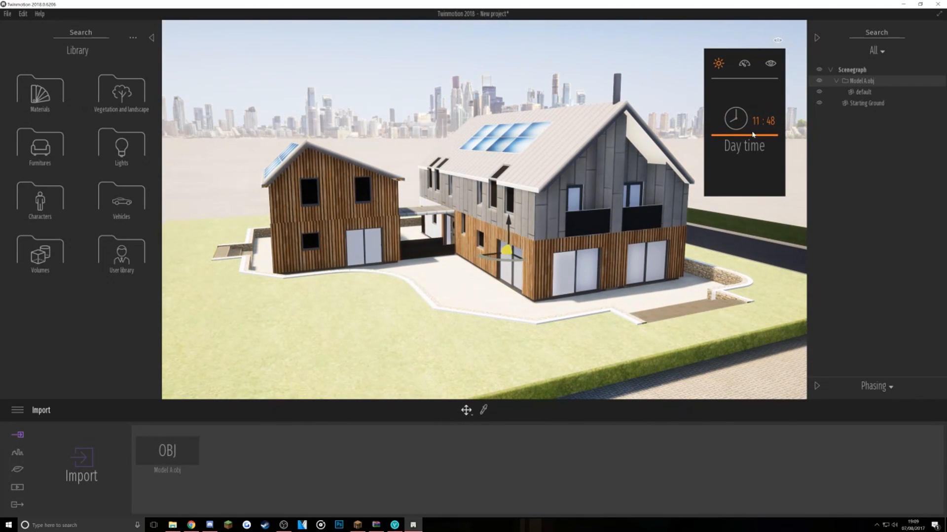
pyautogui.click(744, 63)
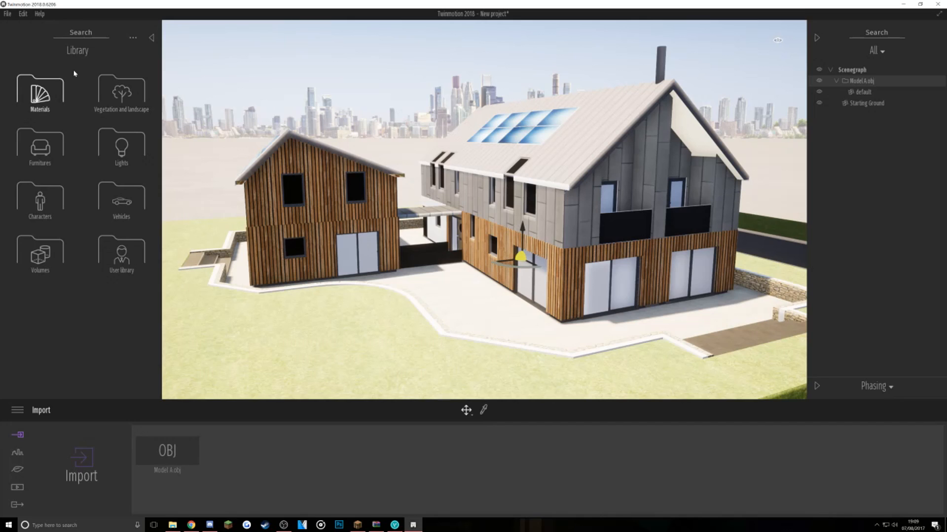
# - Apply Two sided glass to the windows and Blue tinted glass to the balconies from the Glass library
pyautogui.click(151, 37)
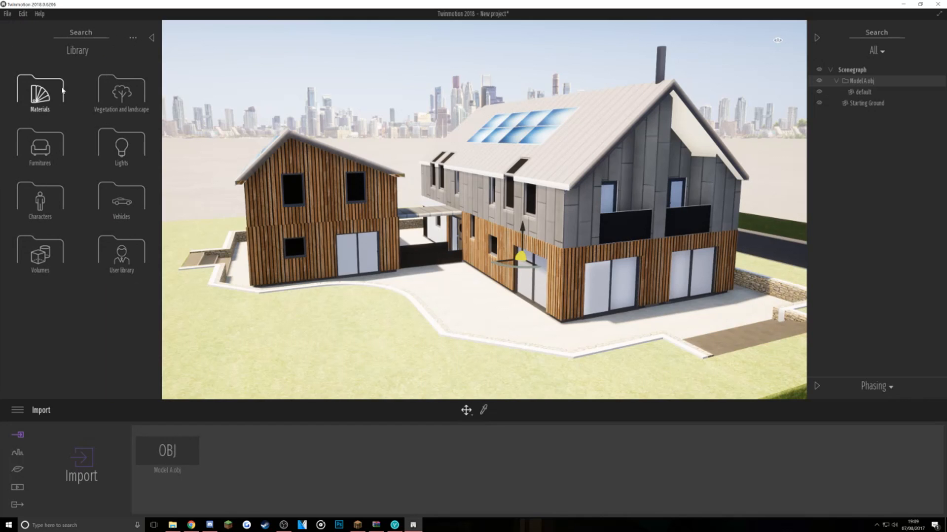
pyautogui.click(38, 90)
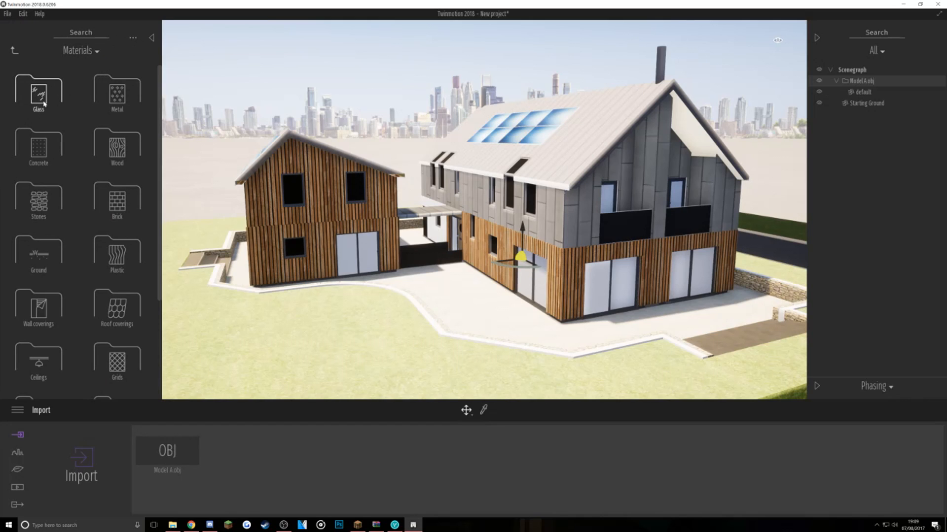
pyautogui.click(39, 96)
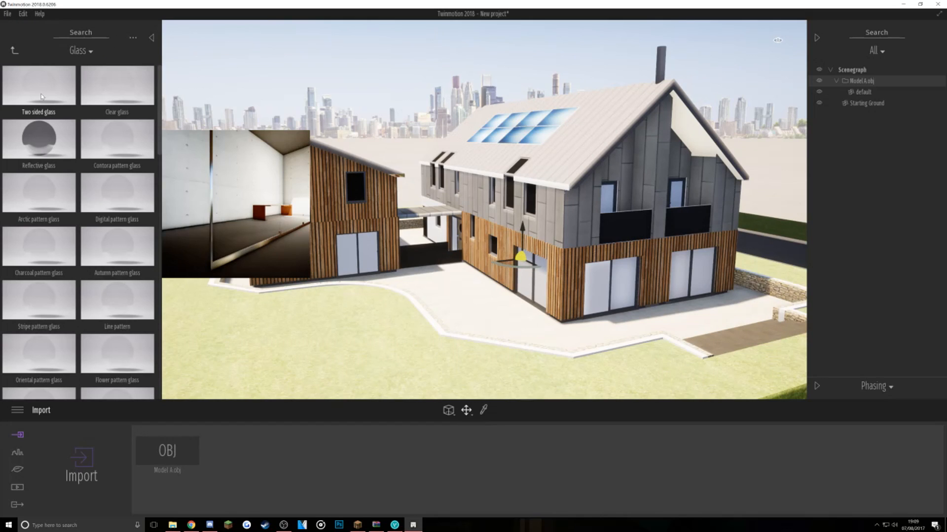
pyautogui.click(39, 92)
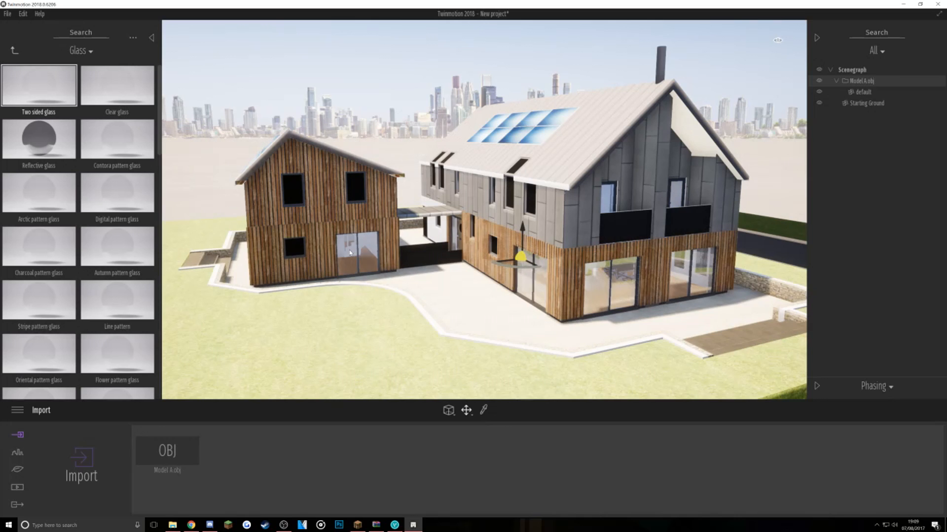
pyautogui.click(39, 87)
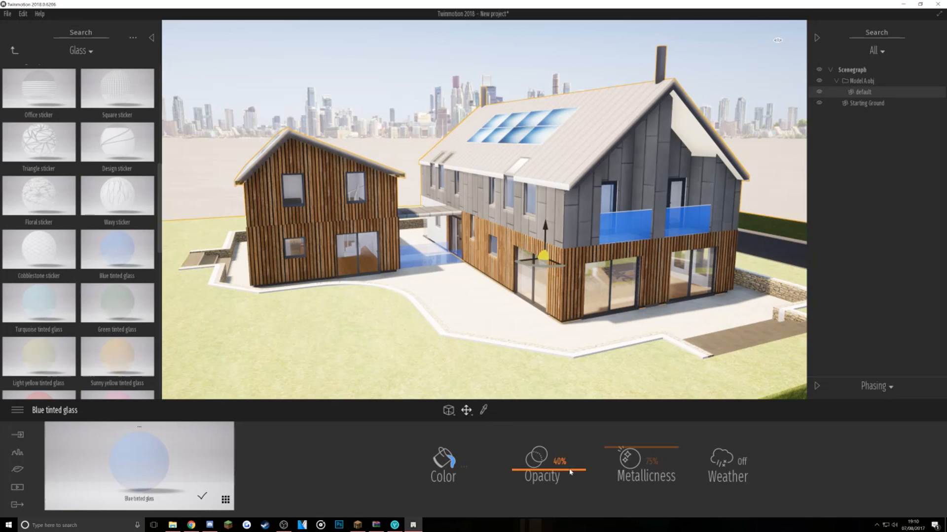
# - Set the balcony glass to 12% opacity and 19% metallicness
pyautogui.moveTo(568, 472); pyautogui.dragTo(568, 489)
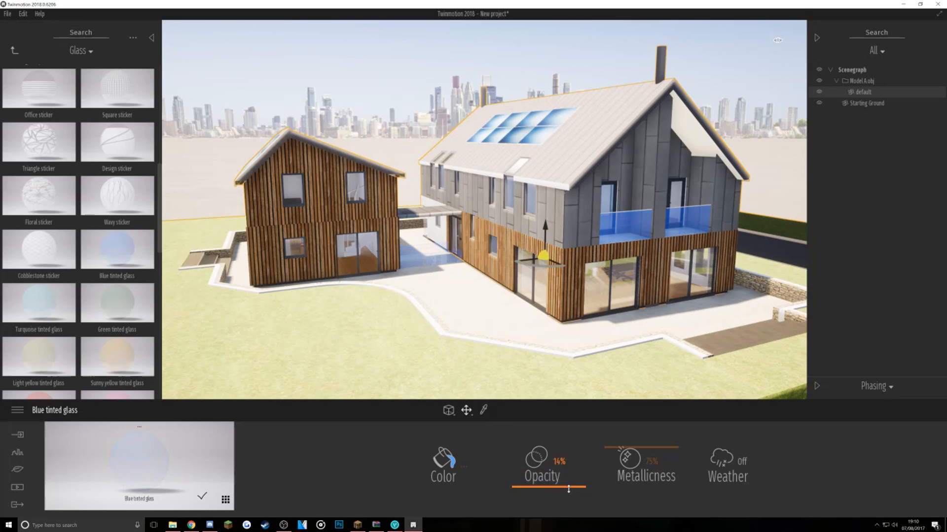
pyautogui.moveTo(568, 489); pyautogui.dragTo(546, 489)
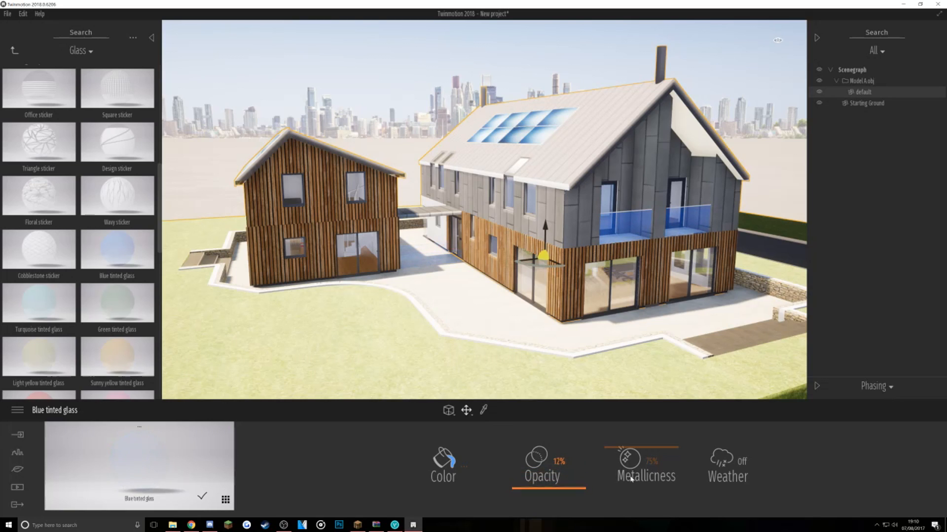
pyautogui.moveTo(644, 464); pyautogui.dragTo(644, 488)
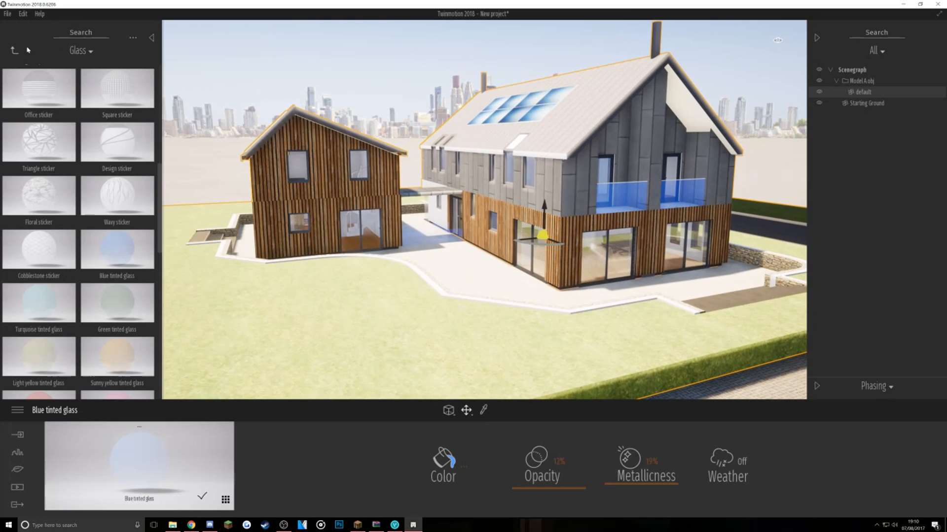
# - Pave the path with Colored cobblestone from Manmade and tune its pattern scale around 0.84
pyautogui.click(14, 49)
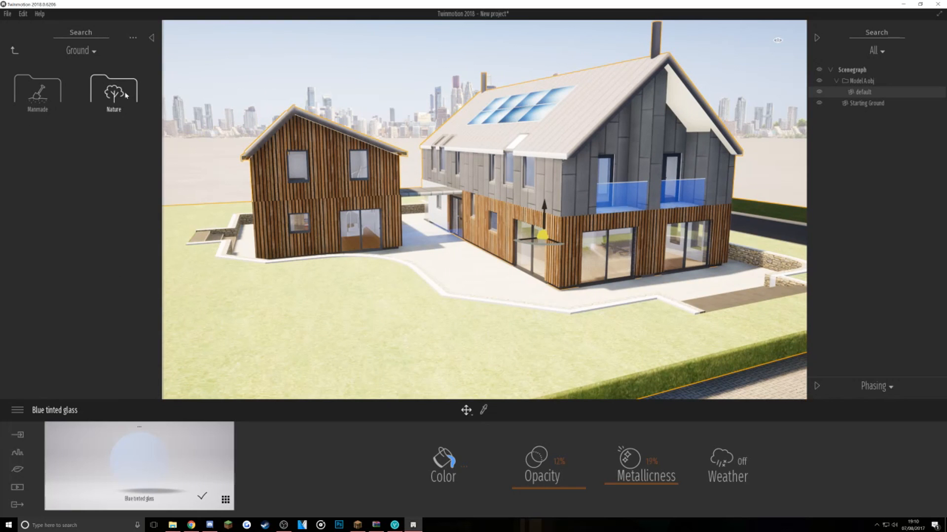
pyautogui.click(114, 91)
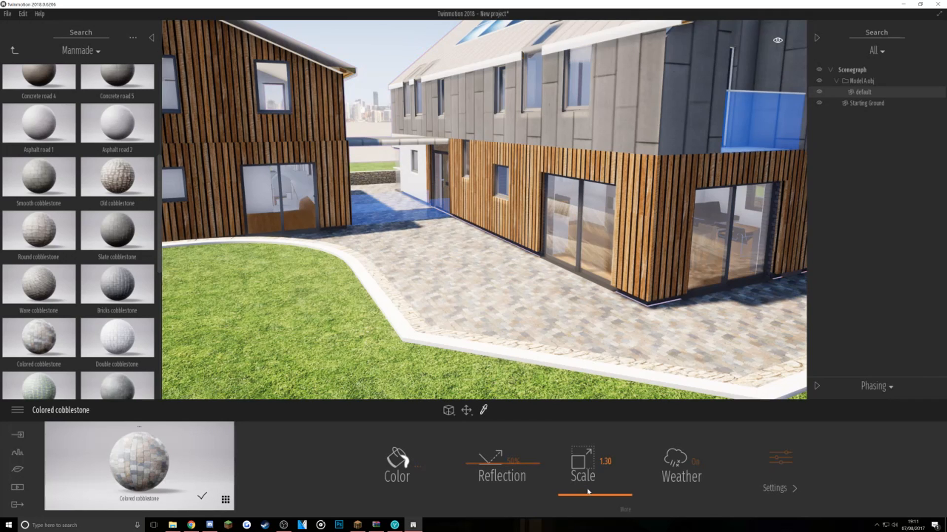
pyautogui.moveTo(577, 494); pyautogui.dragTo(586, 494)
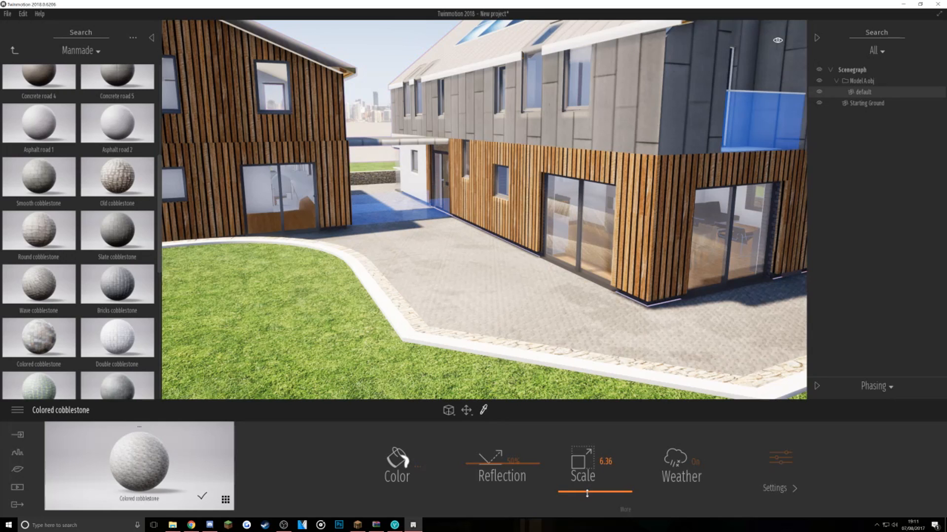
pyautogui.moveTo(585, 494); pyautogui.dragTo(586, 496)
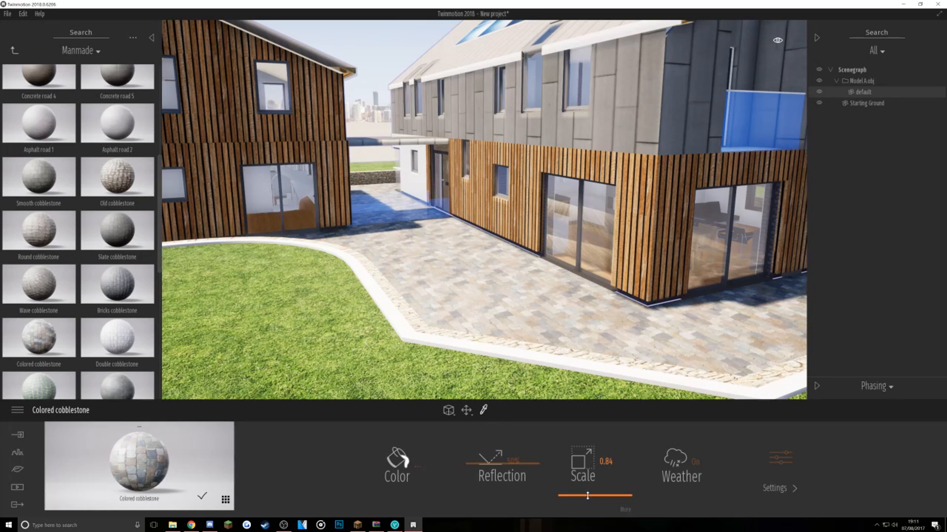
pyautogui.moveTo(586, 496); pyautogui.dragTo(632, 495)
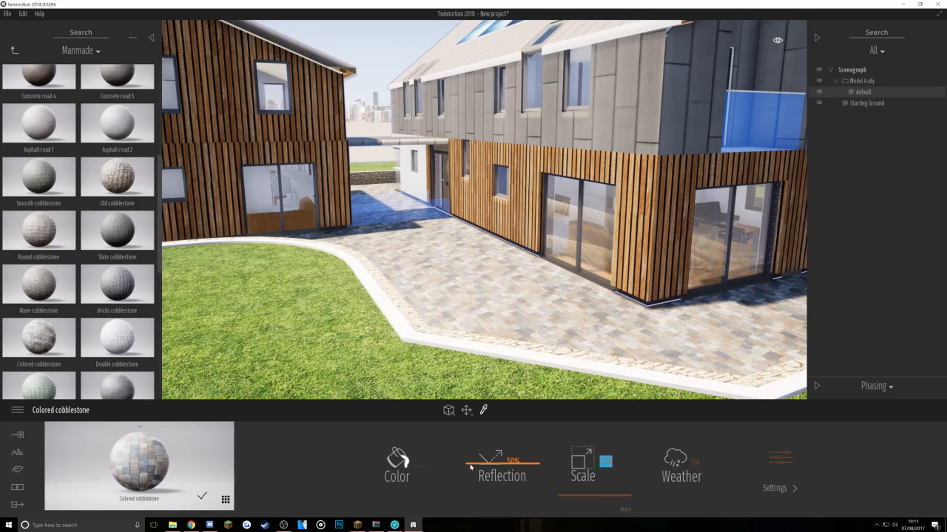
# - Adjust the paving reflectivity and its texture Move X/Y offset settings
pyautogui.moveTo(513, 461); pyautogui.dragTo(483, 468)
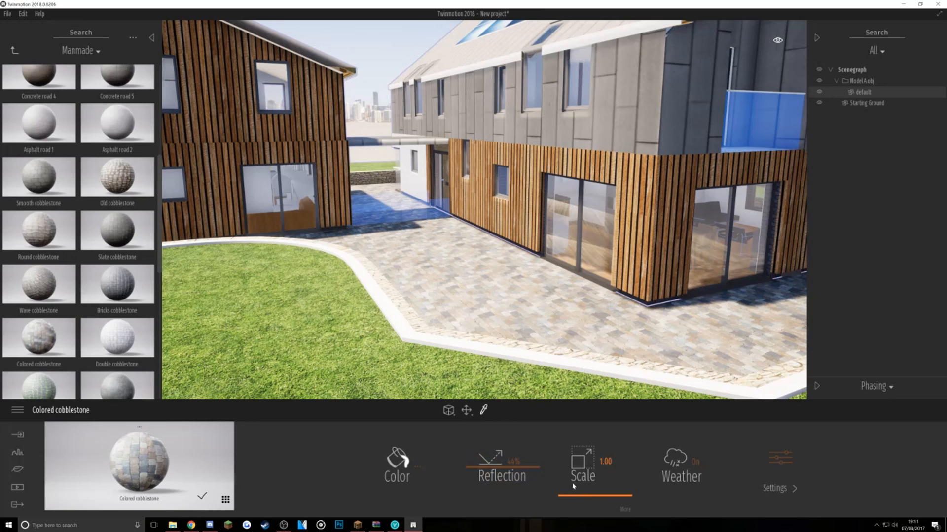
pyautogui.click(582, 464)
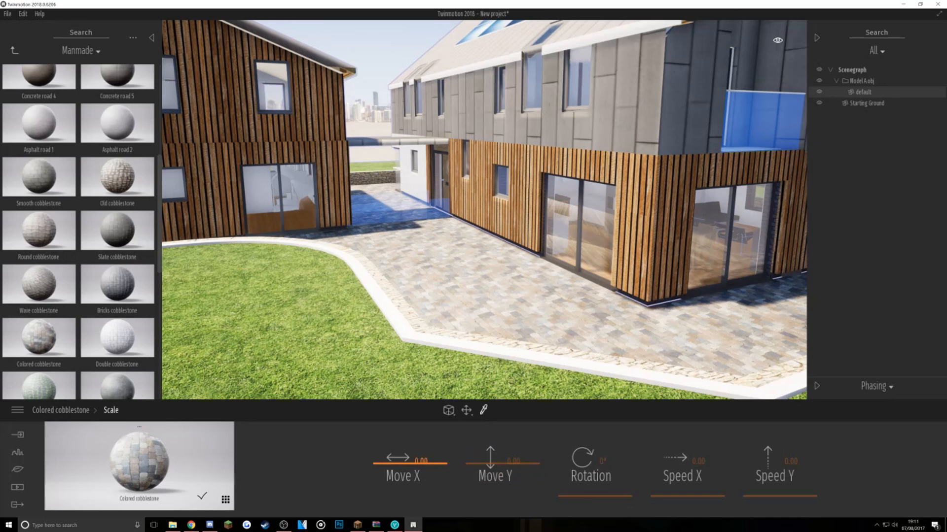
pyautogui.moveTo(410, 464); pyautogui.dragTo(379, 465)
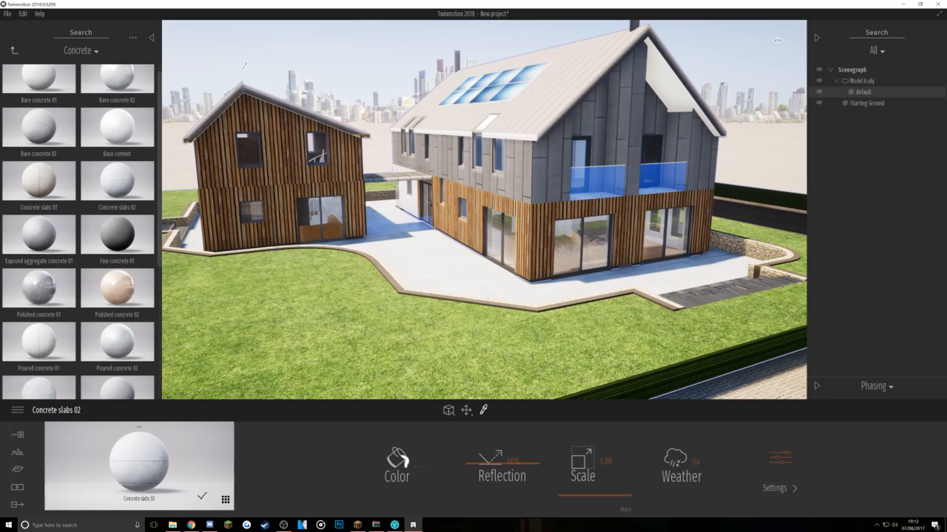
# - Return to cobblestone paving and sweep the Day time earlier into morning light
pyautogui.click(13, 51)
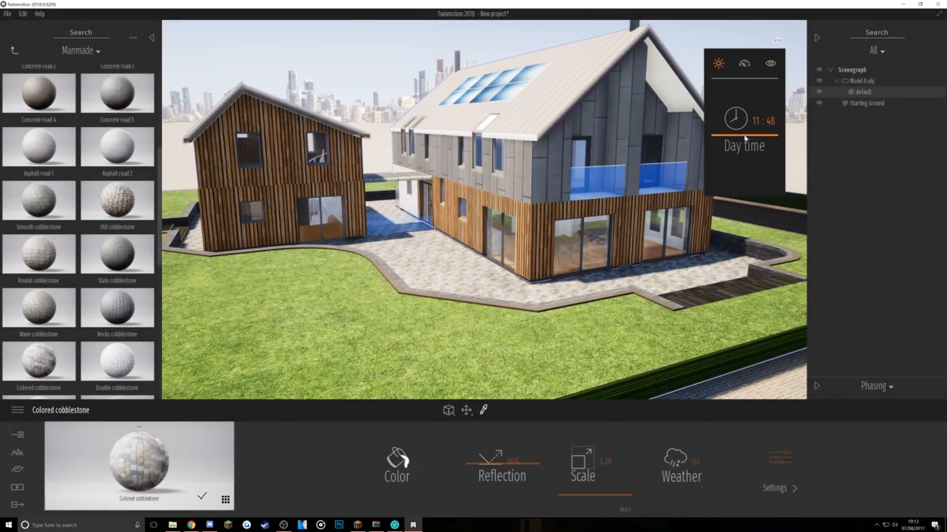
pyautogui.moveTo(748, 131); pyautogui.dragTo(750, 128)
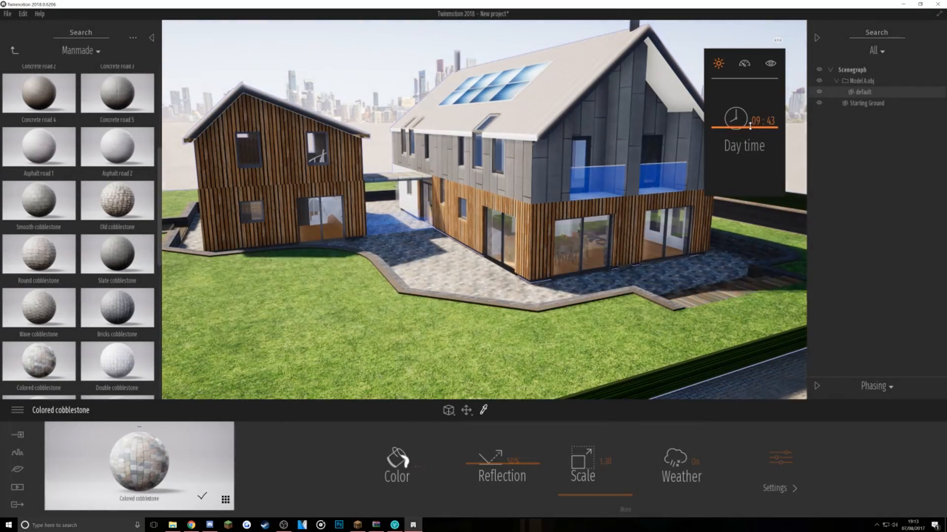
pyautogui.moveTo(751, 126); pyautogui.dragTo(736, 125)
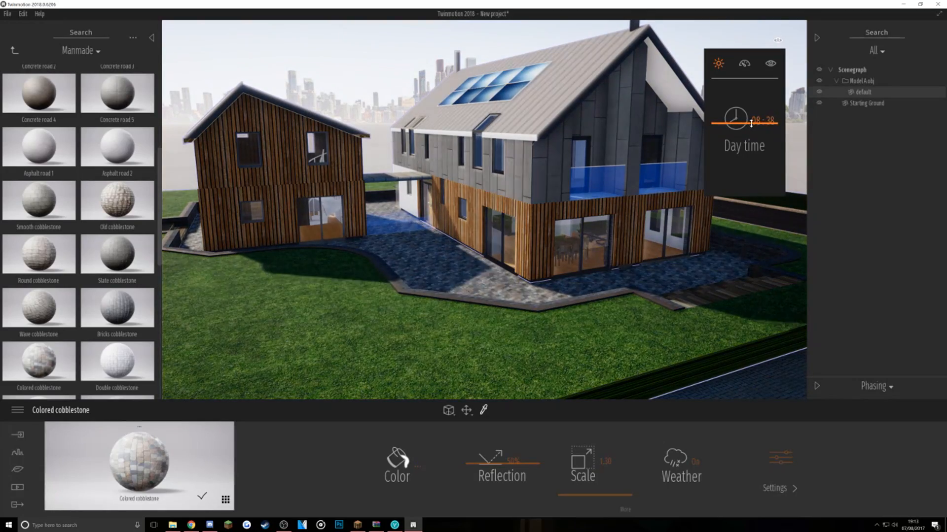
pyautogui.moveTo(754, 131); pyautogui.dragTo(760, 131)
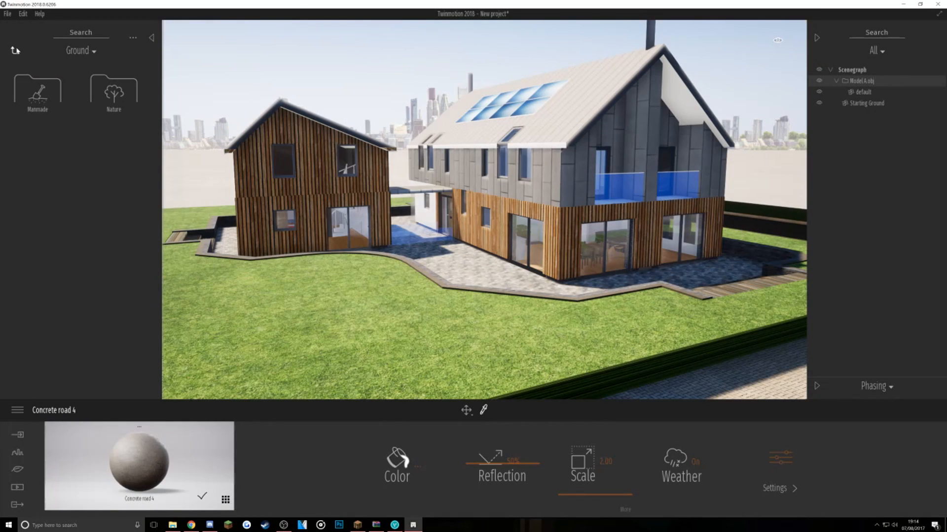
# - Place Blackgum trees from the Trees library on the lawn and copy one
pyautogui.click(15, 49)
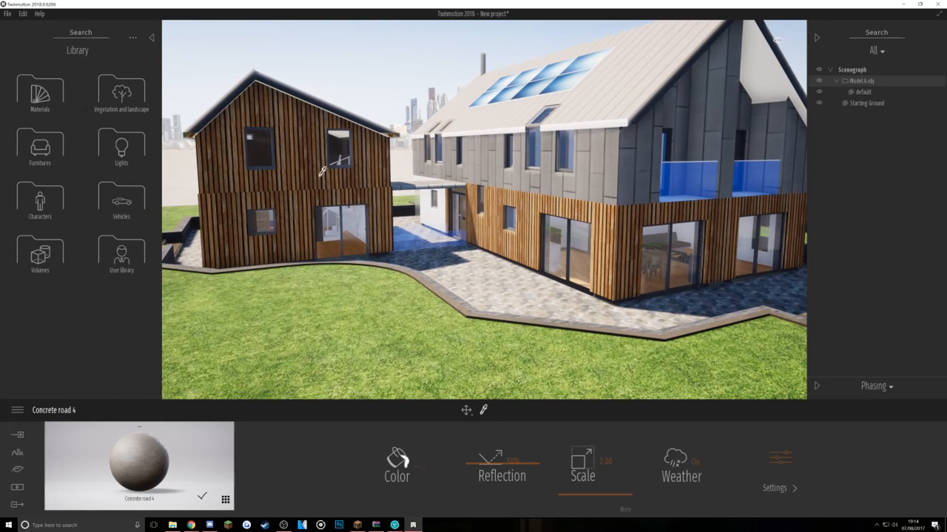
pyautogui.click(122, 91)
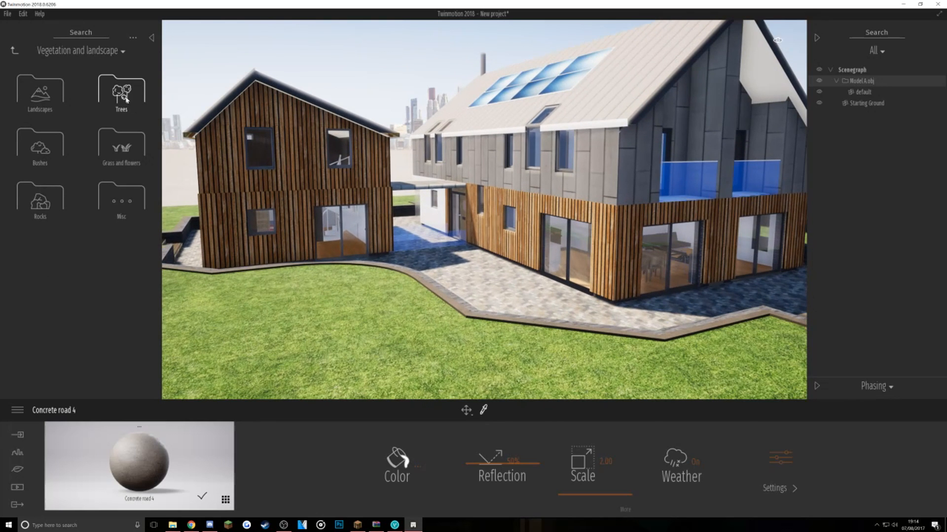
pyautogui.click(120, 93)
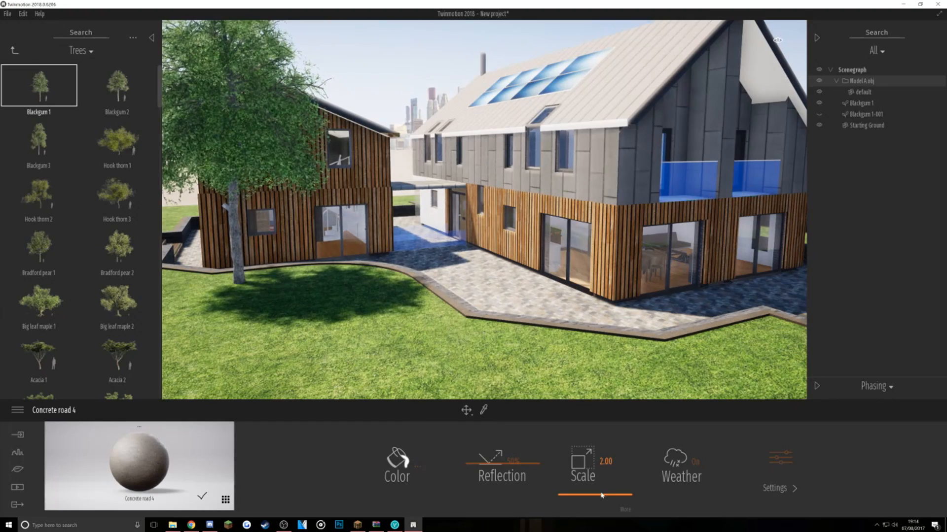
pyautogui.moveTo(630, 495); pyautogui.dragTo(558, 495)
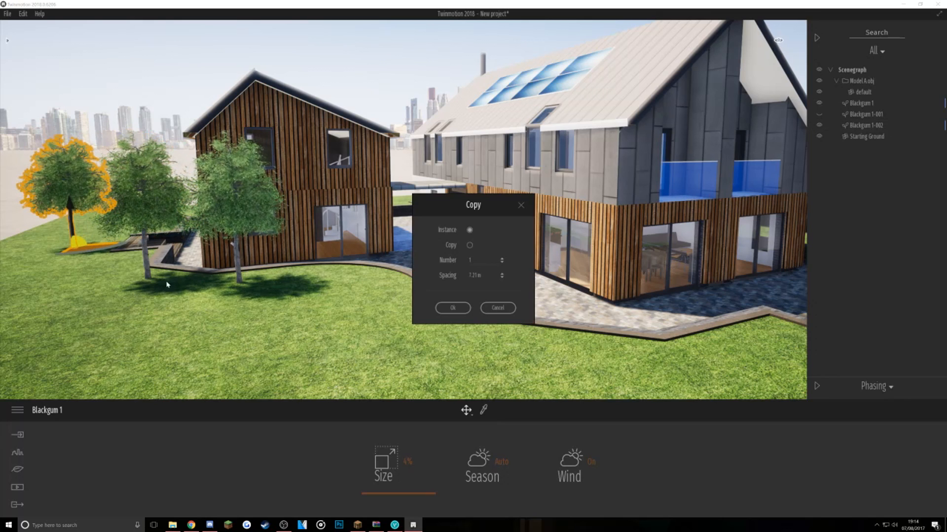
pyautogui.click(452, 307)
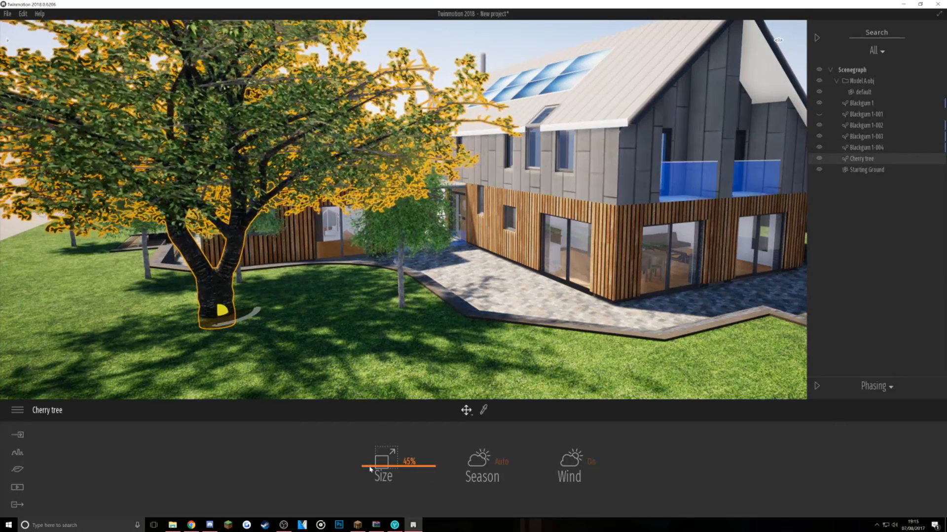
# - Add a Cherry tree and shrink its size down
pyautogui.moveTo(429, 464); pyautogui.dragTo(361, 496)
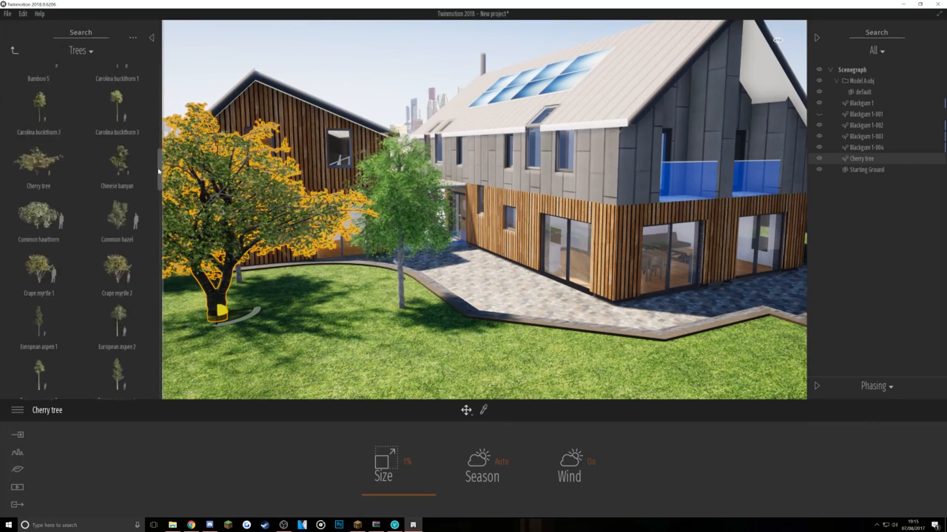
pyautogui.scroll(-3)
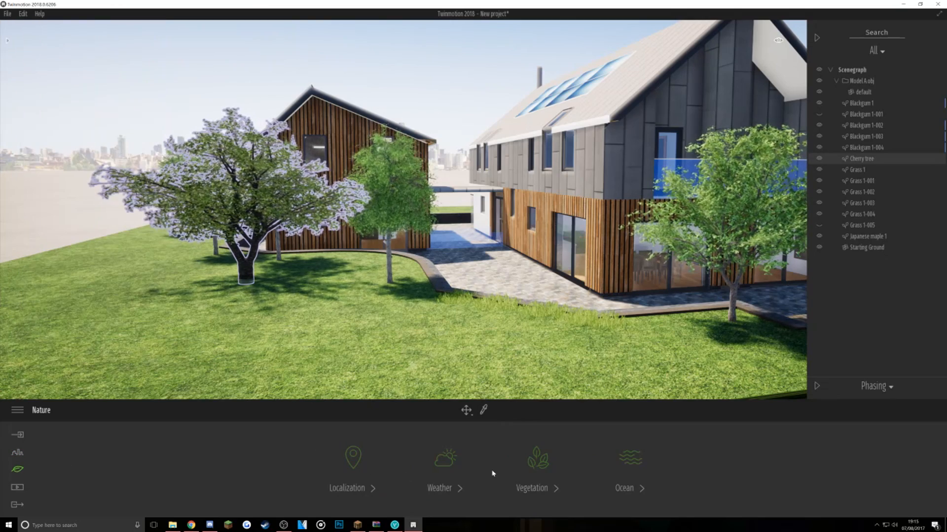
# - Load Poppies, Buttercups and Daisies into the vegetation painter and paint them onto the lawn
pyautogui.click(531, 461)
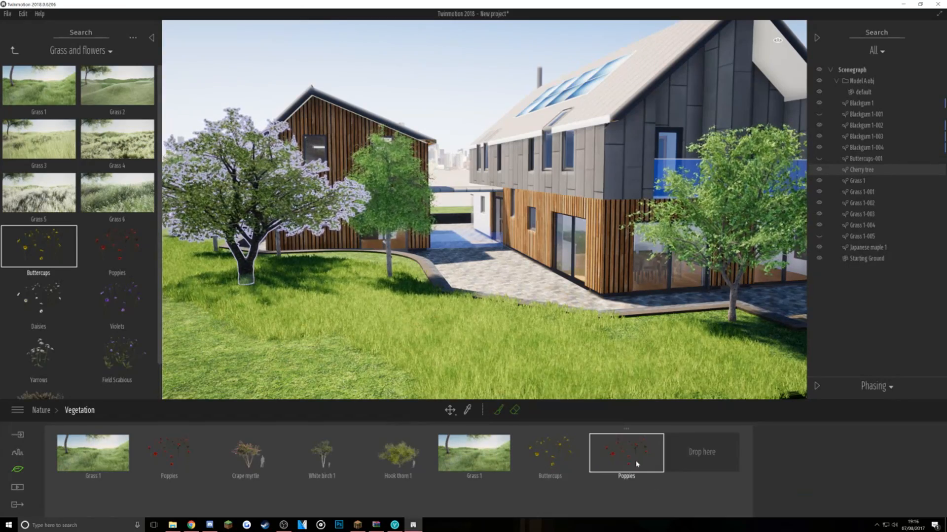
pyautogui.click(498, 411)
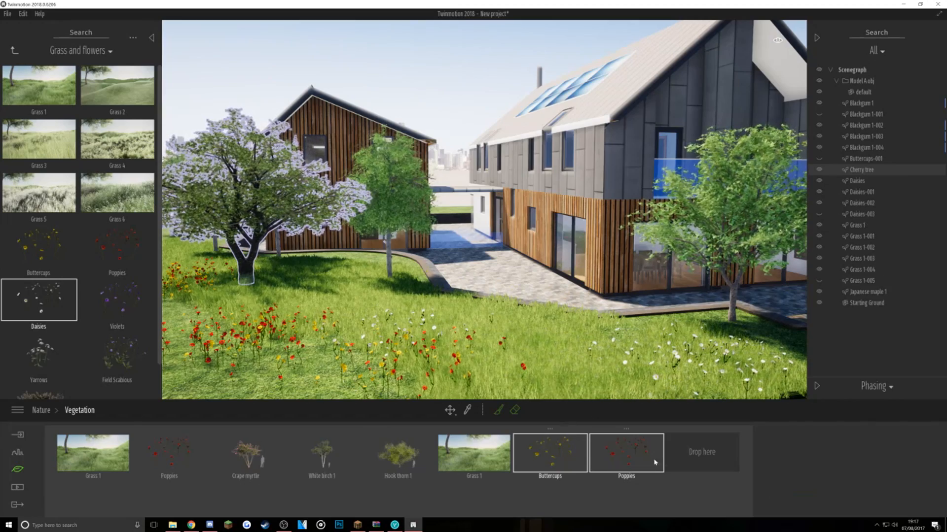
pyautogui.scroll(-3)
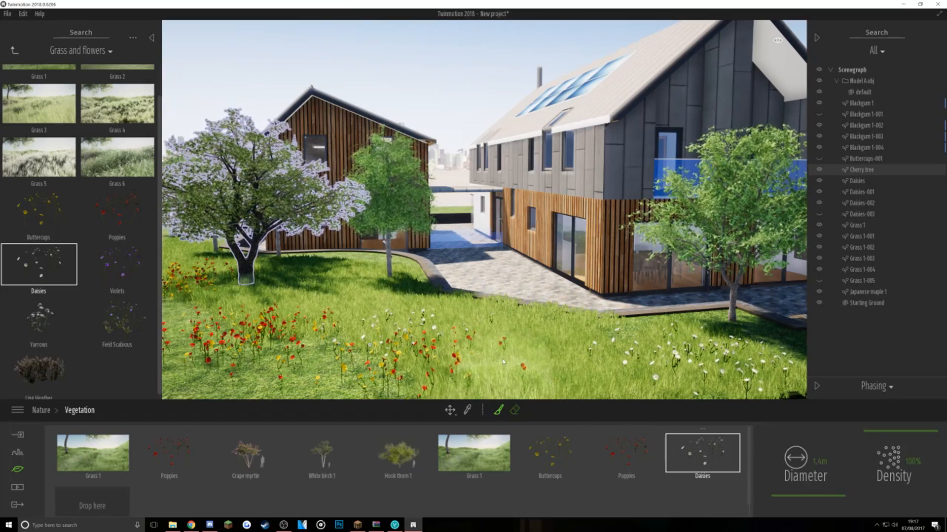
pyautogui.click(515, 410)
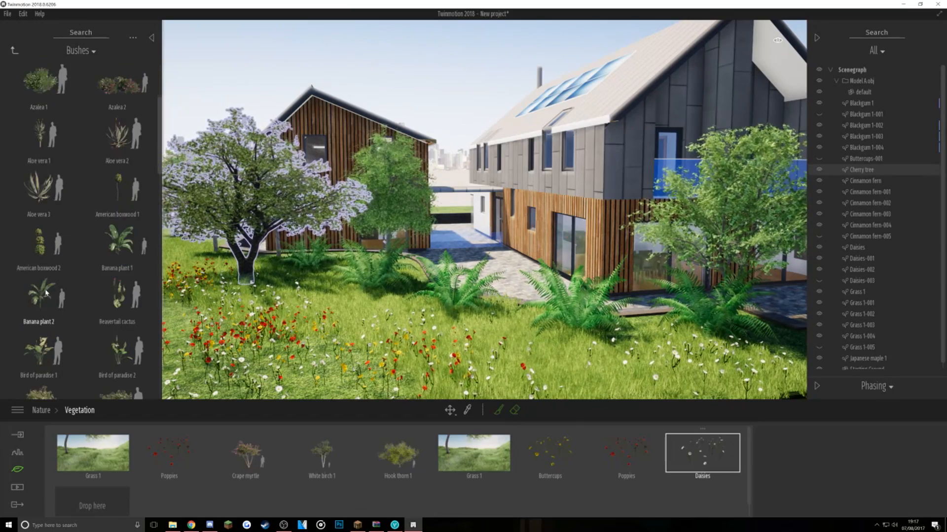
# - Place Cinnamon fern, Cattail and Broom snakeweed bushes among the flowers
pyautogui.scroll(-3)
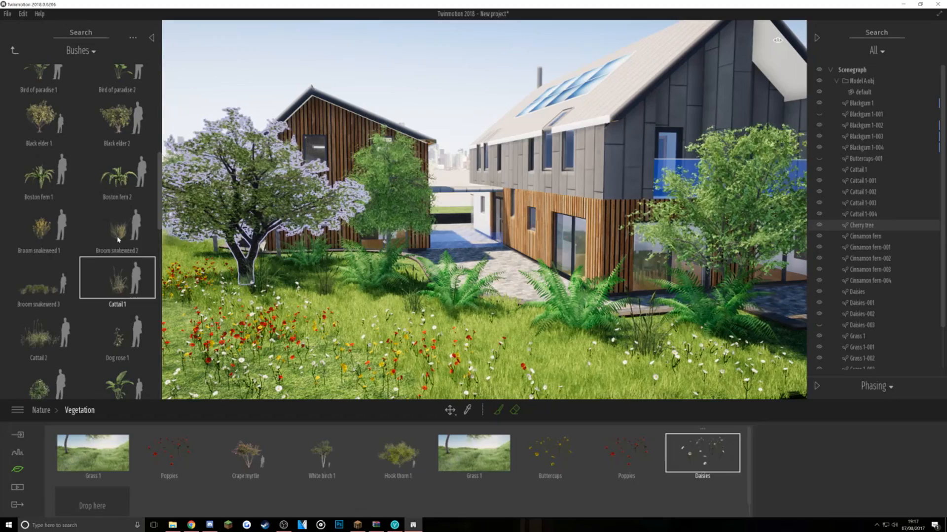
pyautogui.click(39, 285)
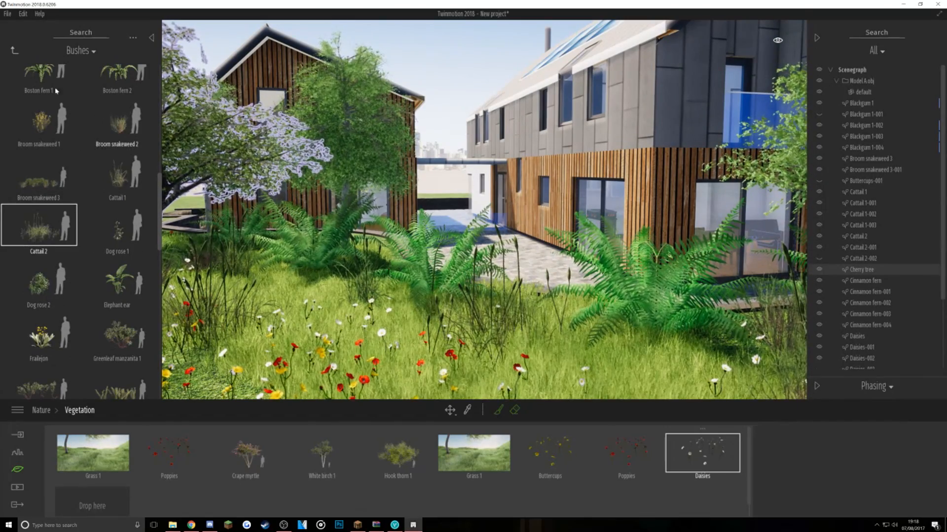
pyautogui.click(14, 51)
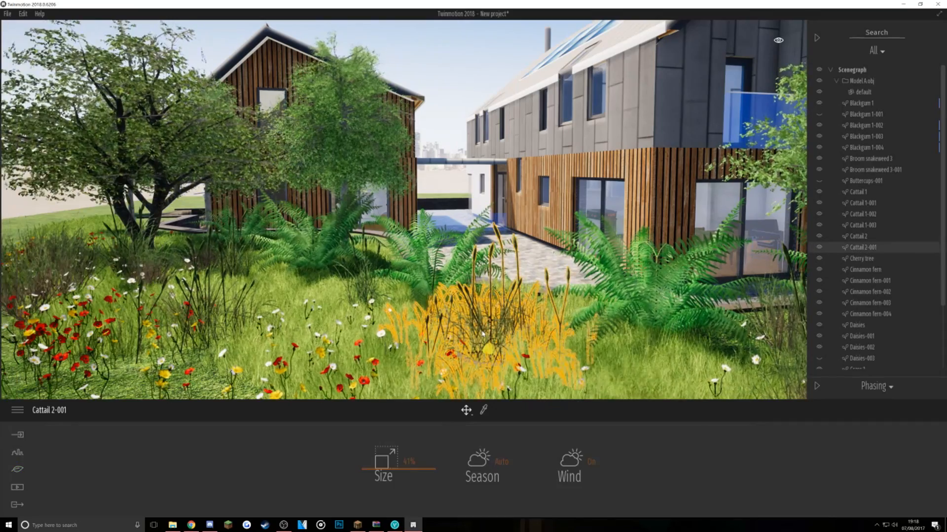
# - Set Cattail 2-001 to Size 0% and Season Summer
pyautogui.moveTo(398, 471); pyautogui.dragTo(364, 472)
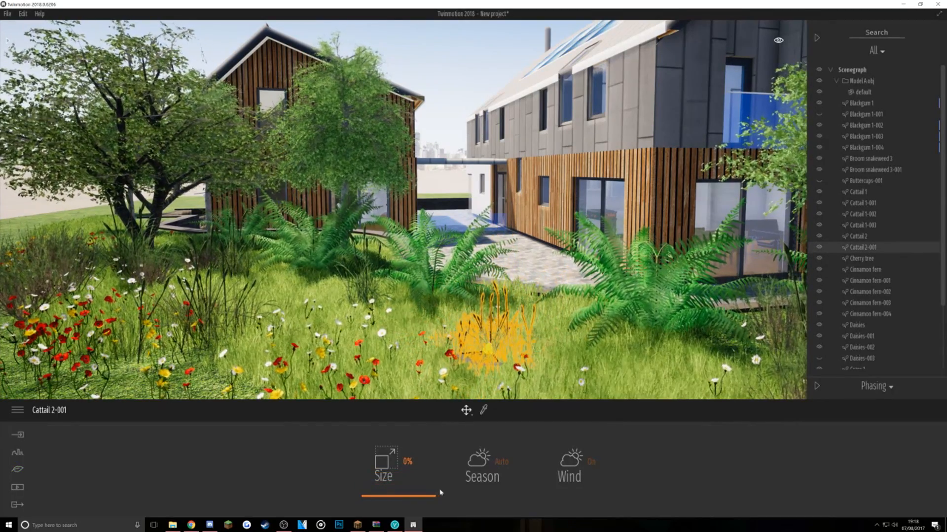
pyautogui.click(481, 466)
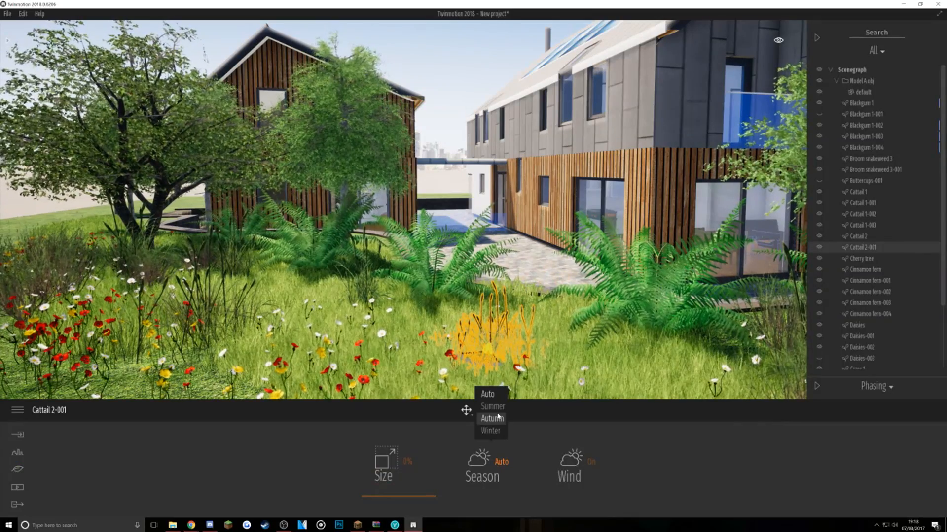
pyautogui.click(493, 406)
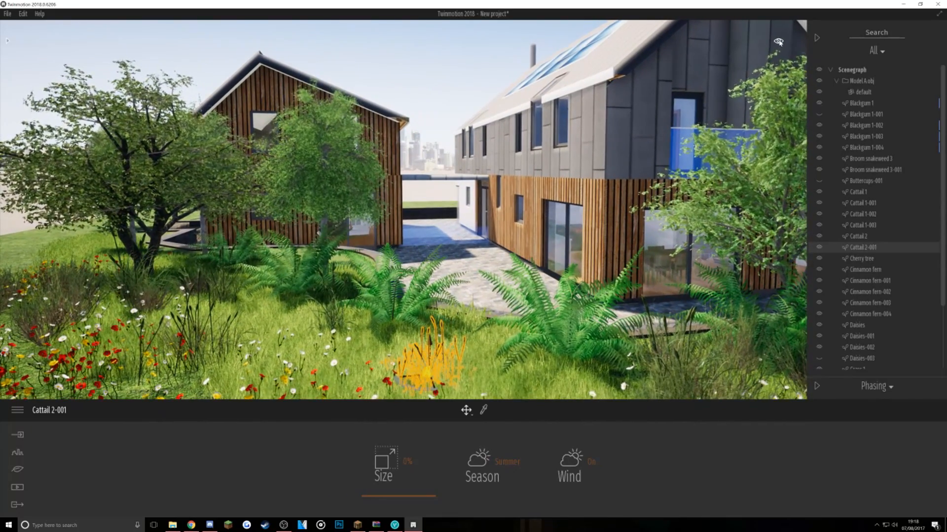
pyautogui.click(779, 40)
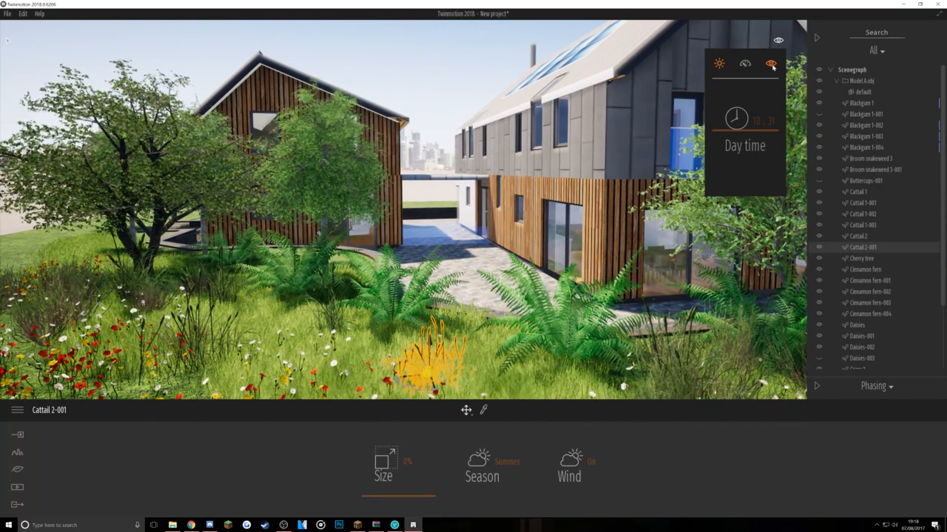
# - Switch to Camera navigation mode and browse the Bushes collection for hedges and trees
pyautogui.click(769, 62)
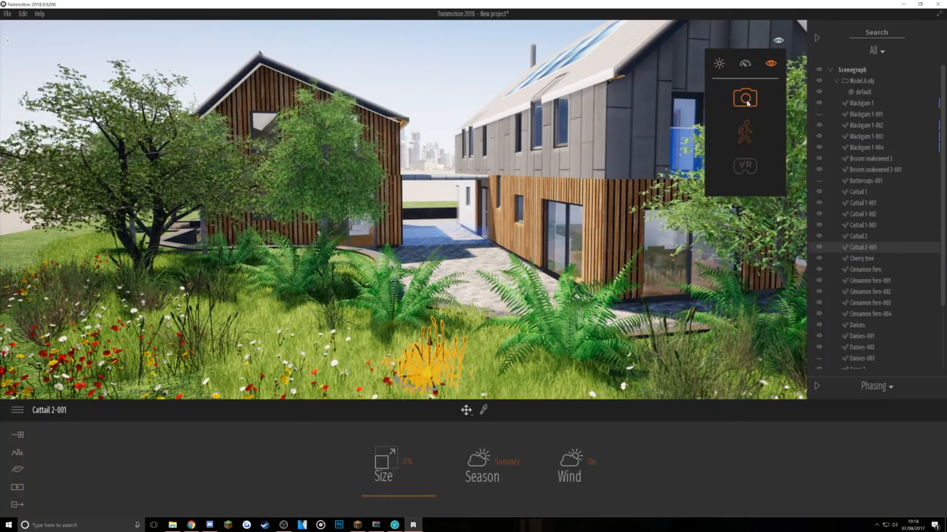
pyautogui.click(744, 96)
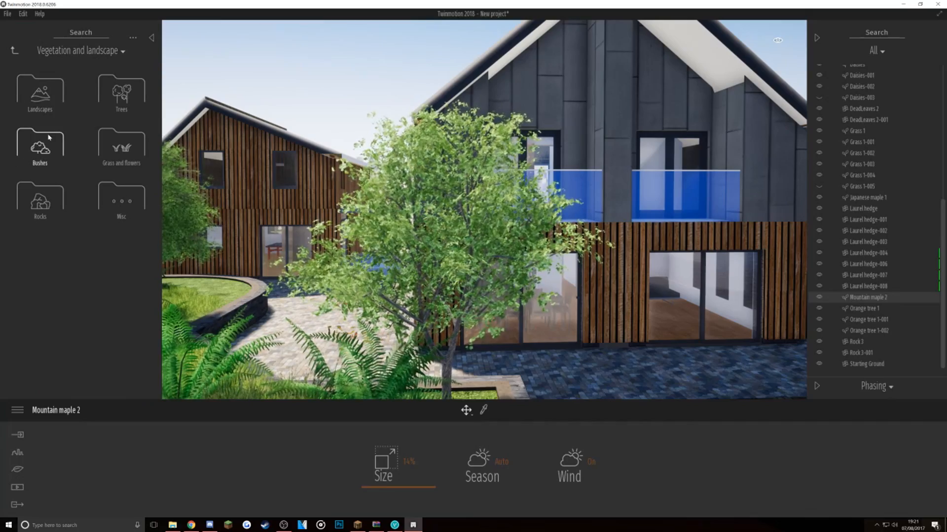
pyautogui.click(14, 51)
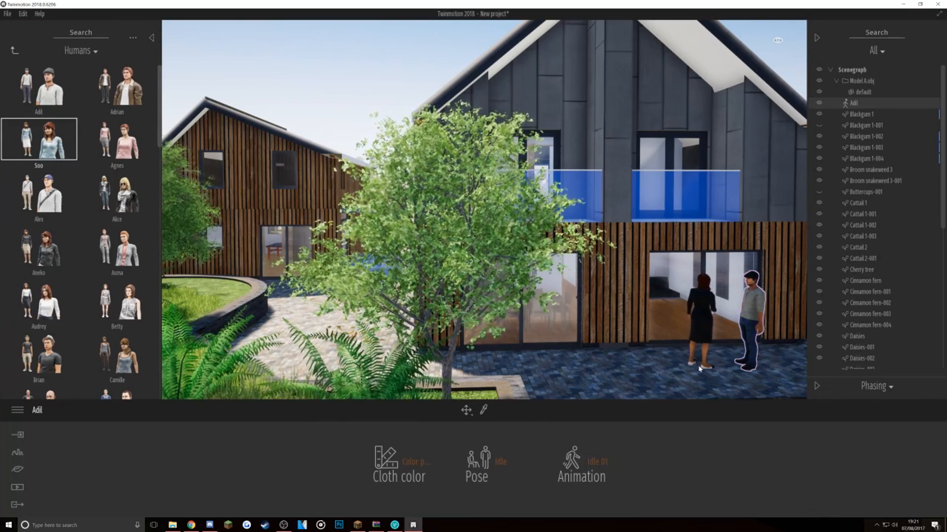
# - Add Brian and the Group02 cluster of people to the courtyard
pyautogui.scroll(-3)
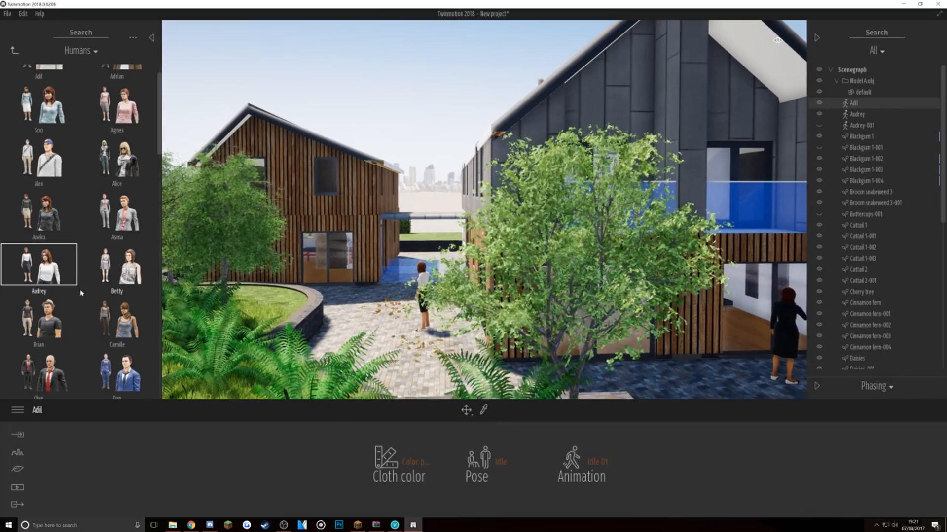
pyautogui.click(39, 318)
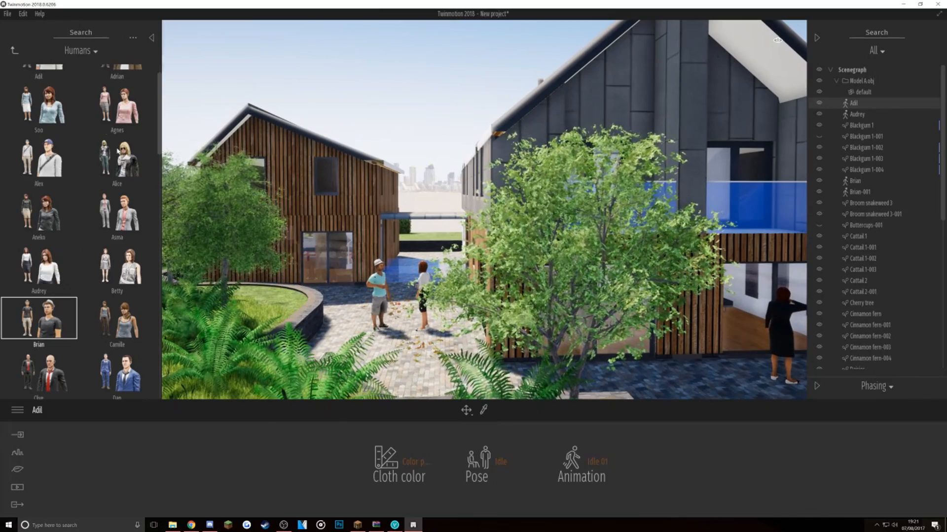
pyautogui.click(84, 50)
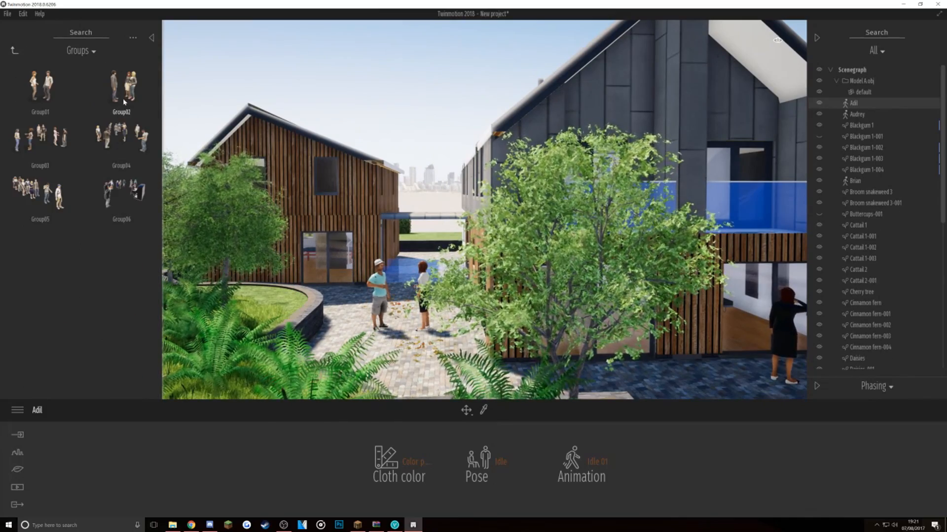
pyautogui.doubleClick(122, 87)
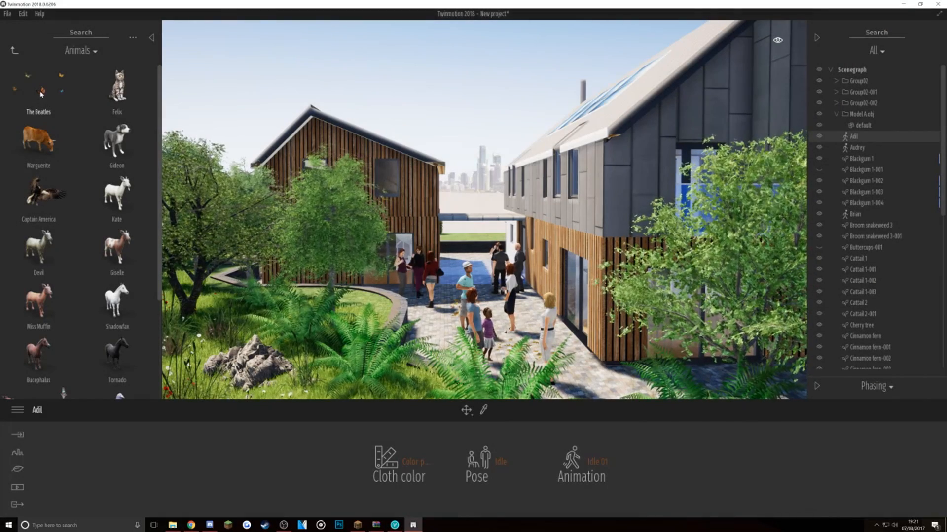
# - Add cats near the house and birds flying overhead from the animal set
pyautogui.click(39, 89)
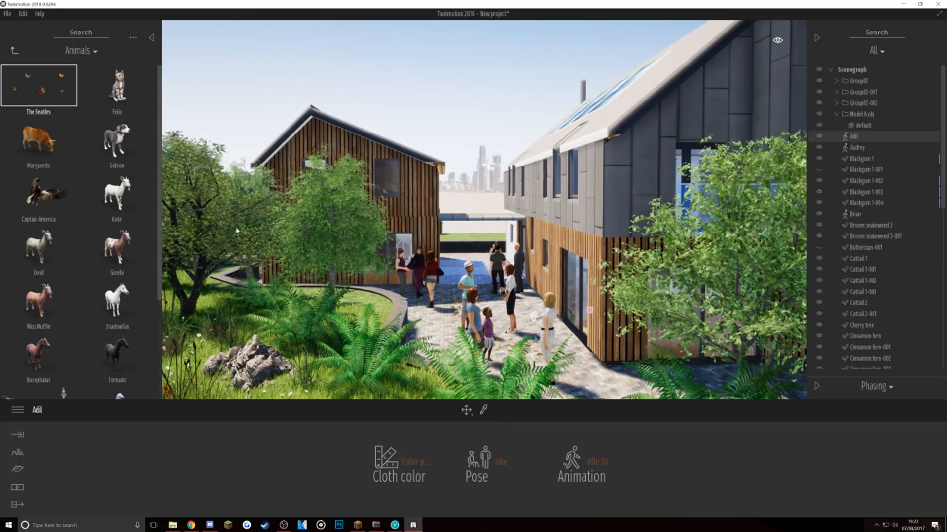
pyautogui.click(116, 142)
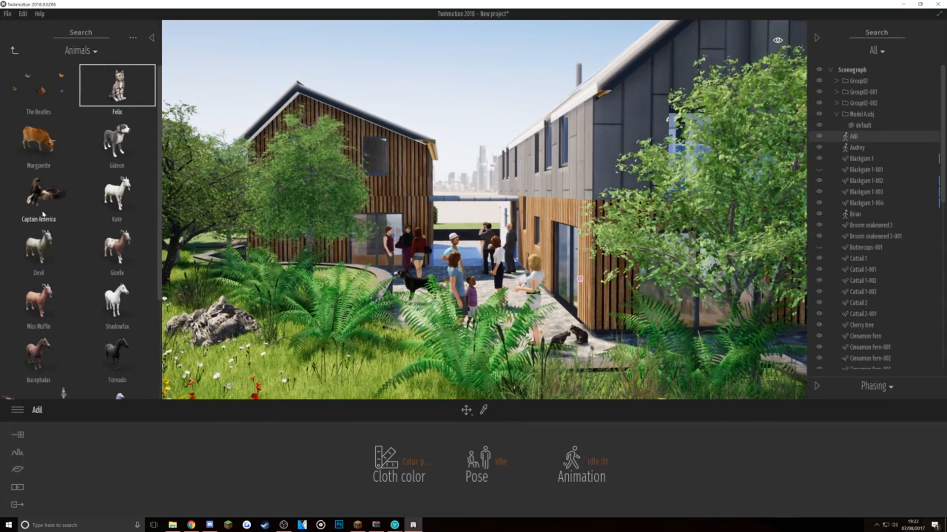
pyautogui.scroll(-3)
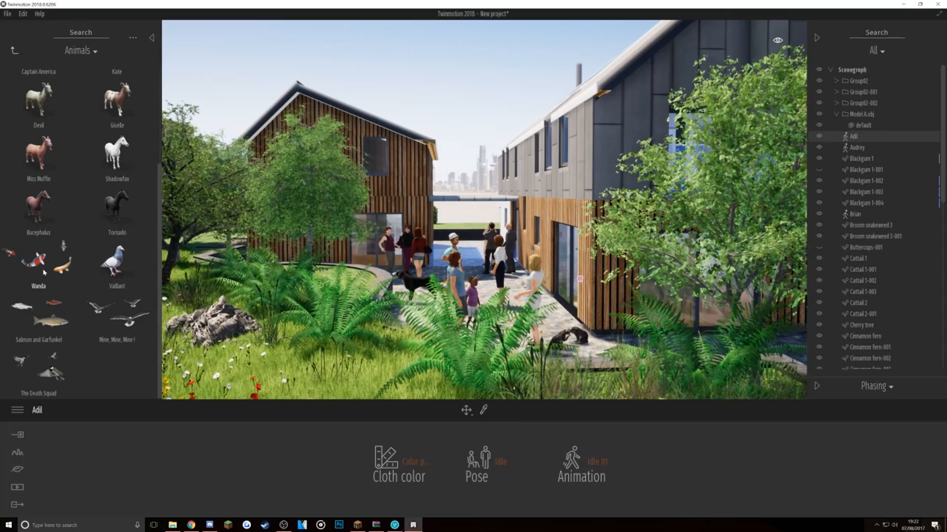
pyautogui.click(116, 313)
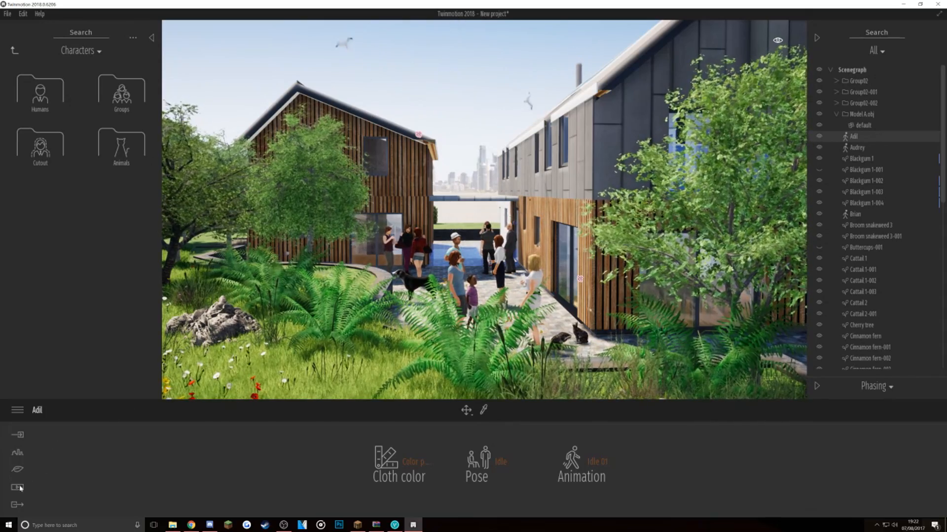
pyautogui.click(16, 487)
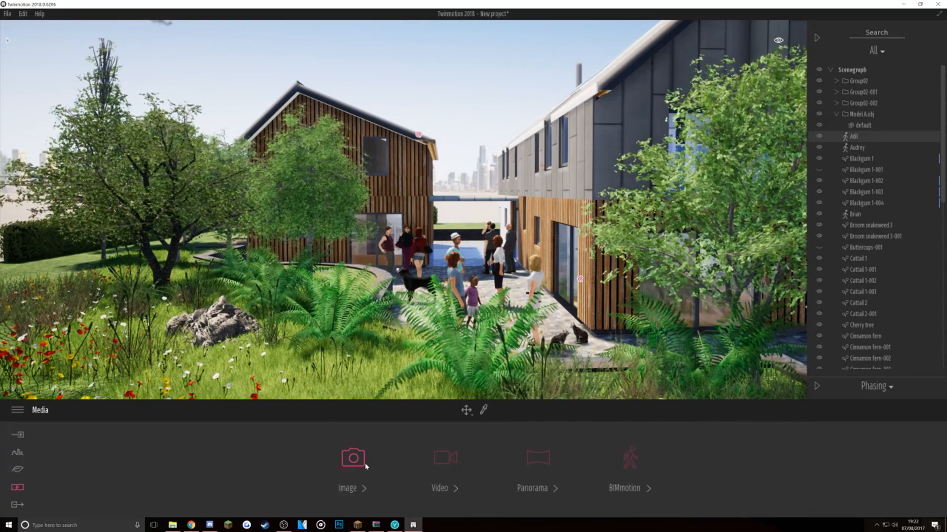
pyautogui.moveTo(353, 458)
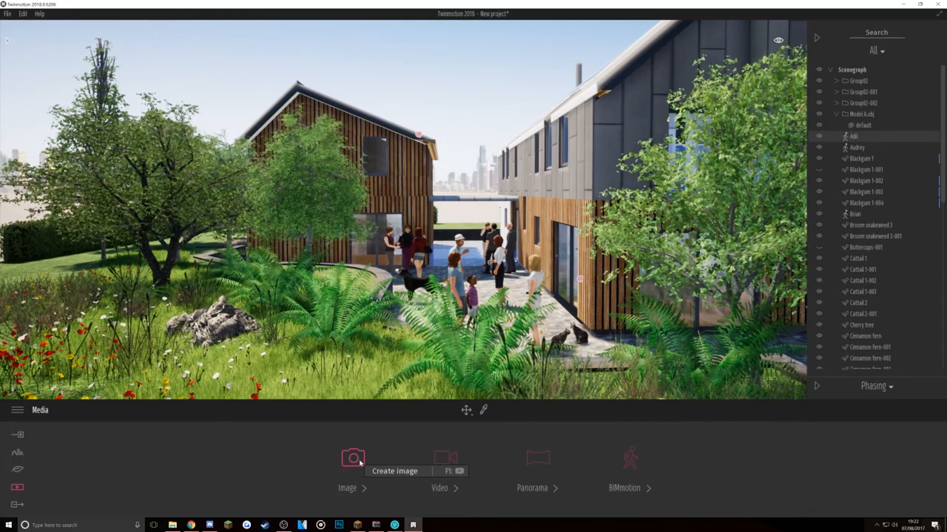
# - Create the image viewpoints and shift Image 01's time of day to late afternoon
pyautogui.click(353, 457)
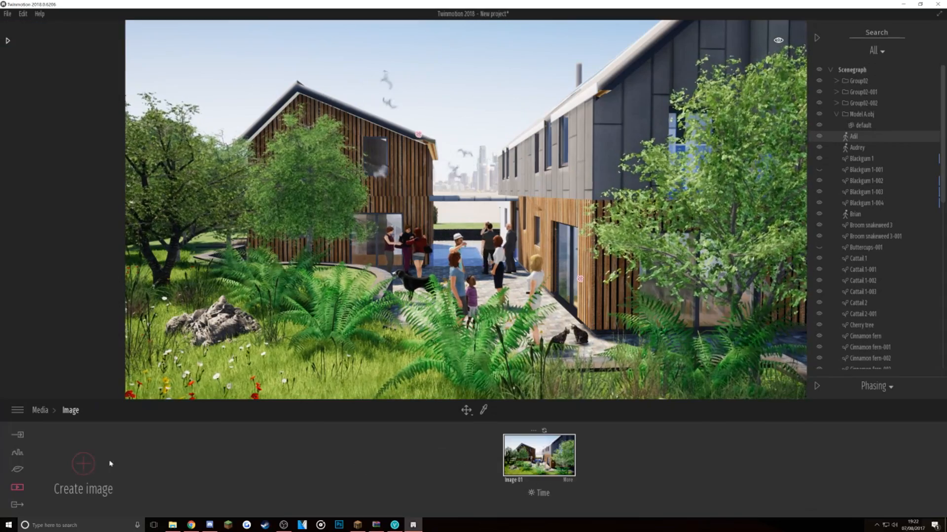
pyautogui.click(83, 464)
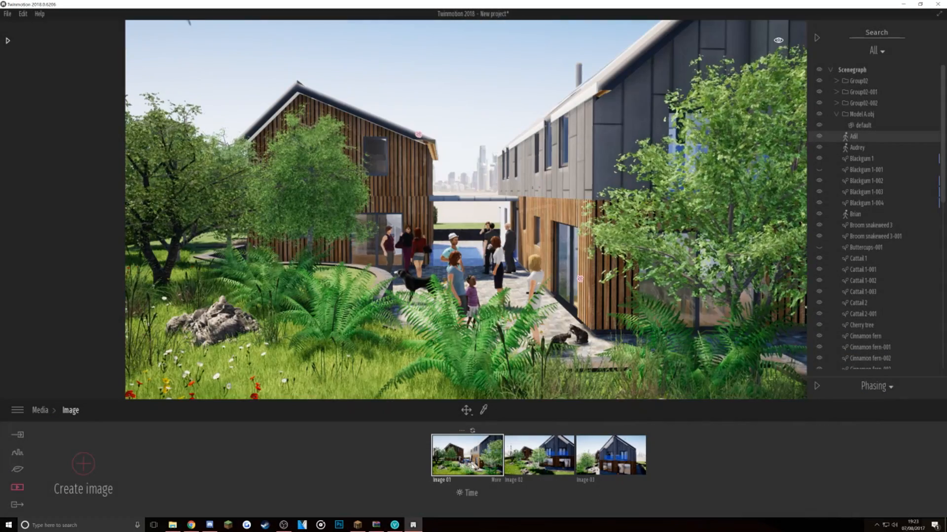
pyautogui.click(612, 458)
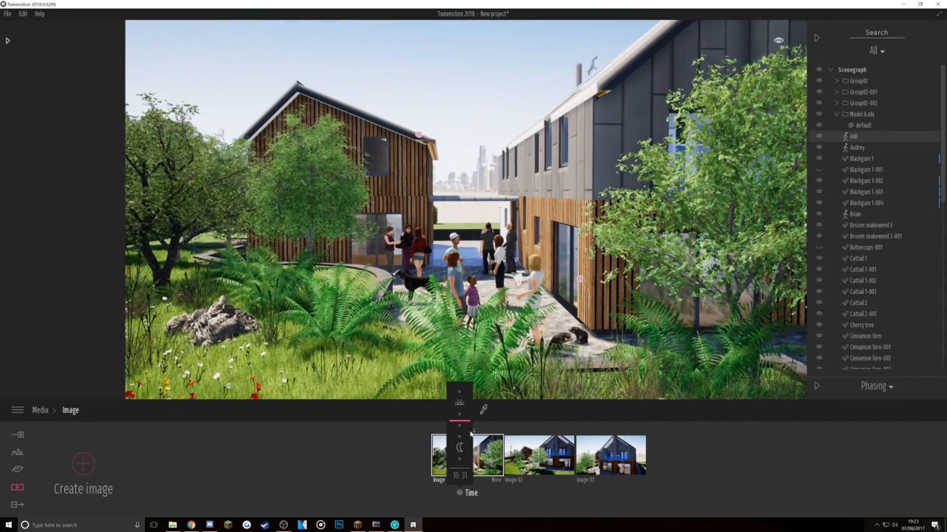
pyautogui.moveTo(458, 421); pyautogui.dragTo(458, 439)
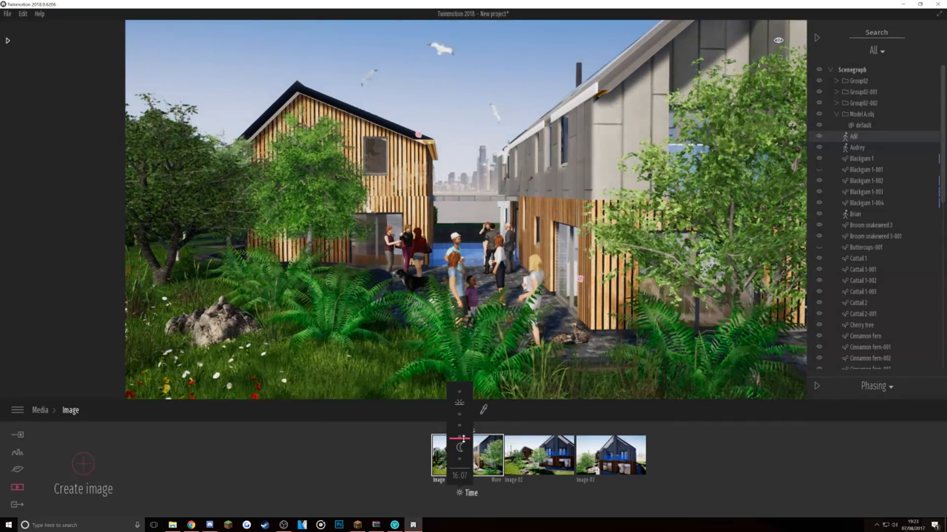
pyautogui.moveTo(460, 440); pyautogui.dragTo(464, 435)
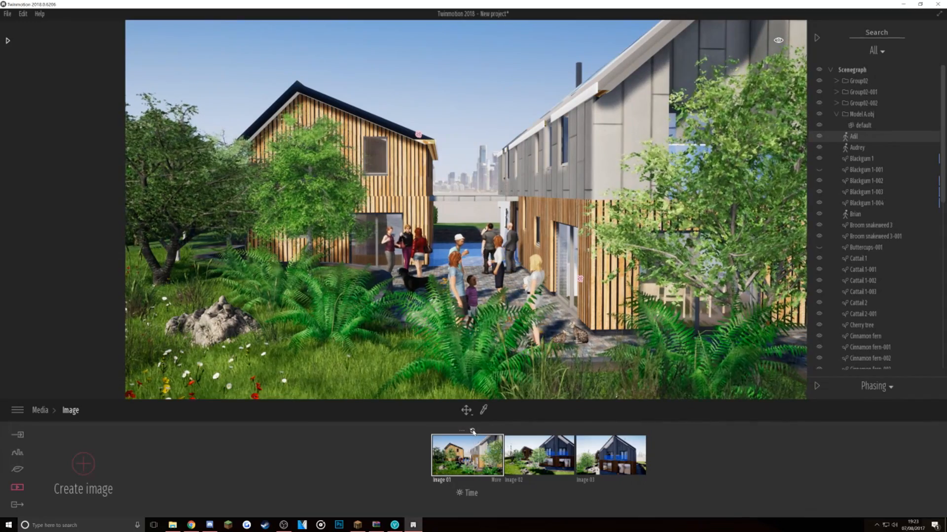
# - Move Image 02's sunlight to late afternoon and select Image 03 for export
pyautogui.click(539, 458)
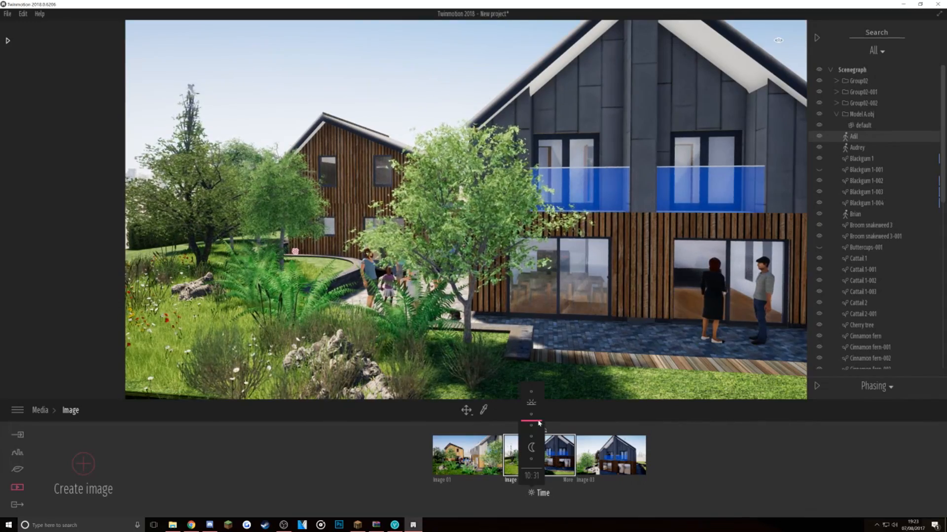
pyautogui.moveTo(538, 423); pyautogui.dragTo(537, 438)
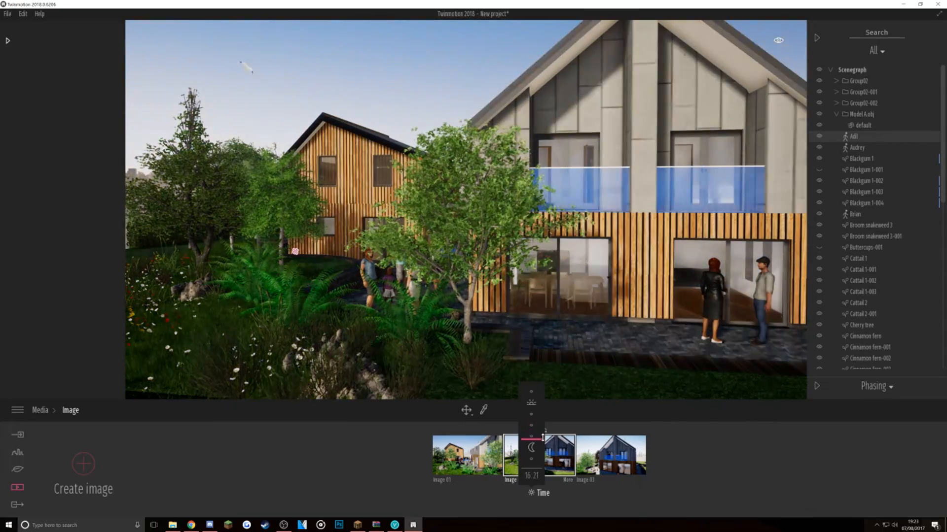
pyautogui.click(617, 459)
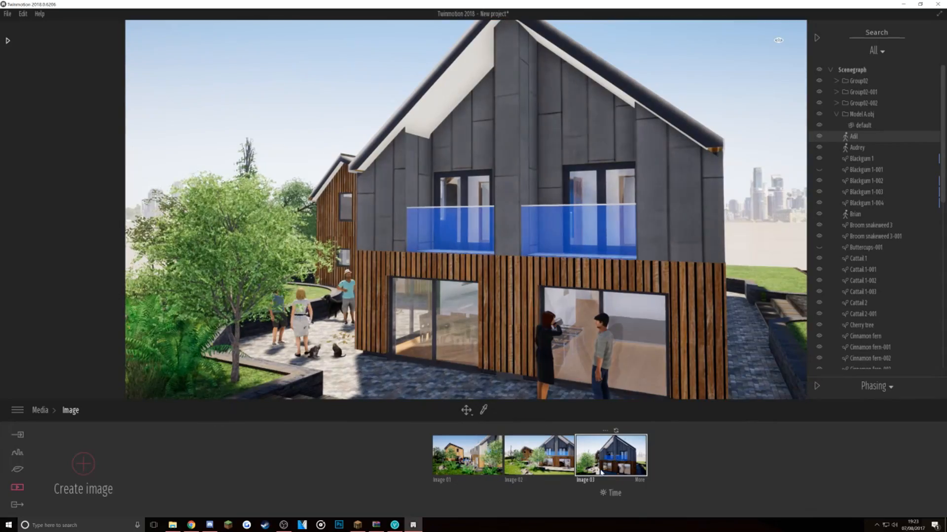
pyautogui.click(611, 493)
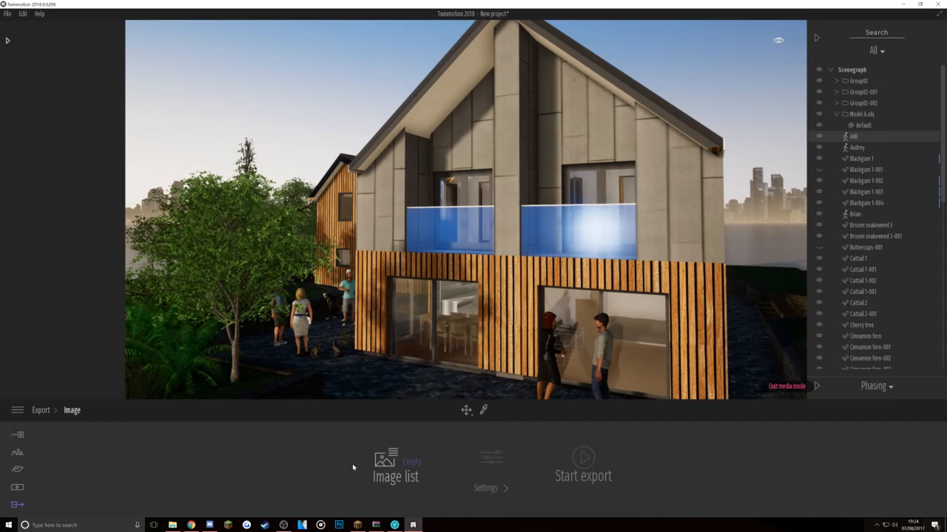
# - Set the image list to Multi with Image 01–03 and start exporting the three stills
pyautogui.click(395, 466)
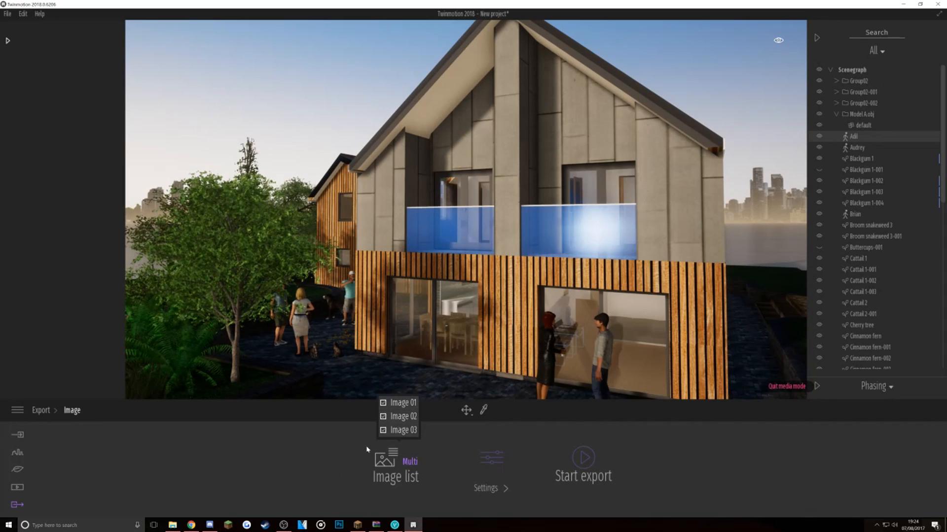
pyautogui.click(485, 488)
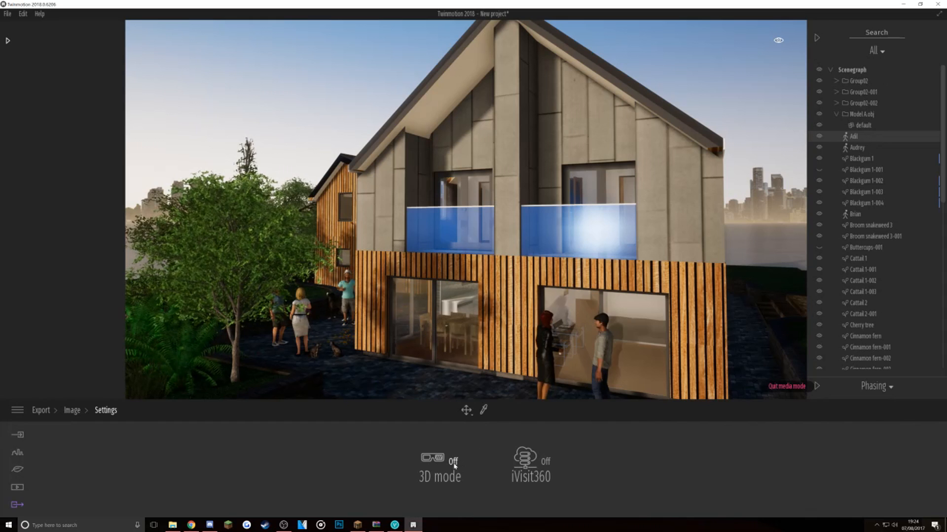
pyautogui.click(72, 410)
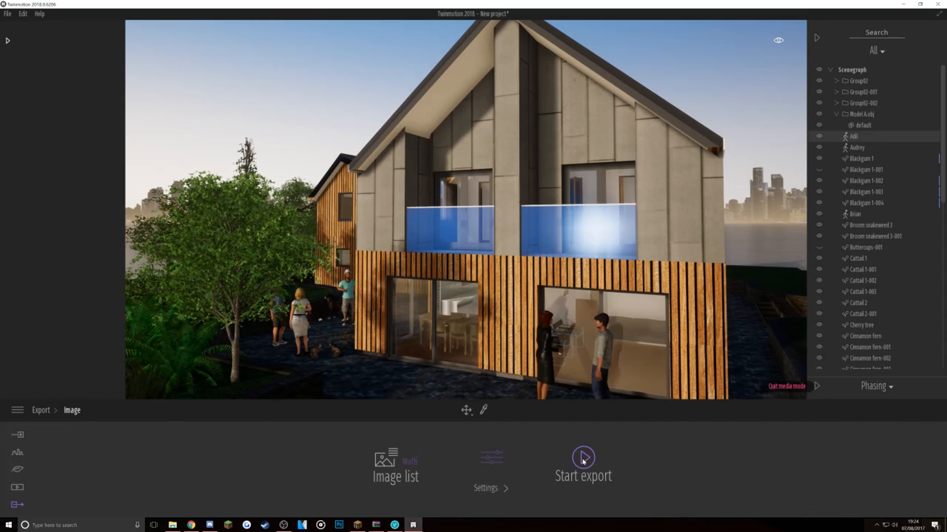
pyautogui.click(583, 457)
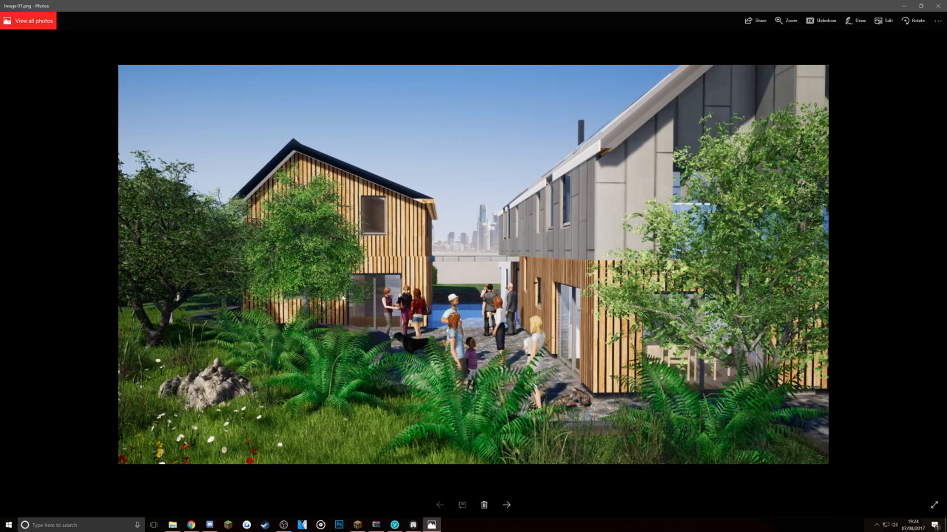
pyautogui.moveTo(424, 144)
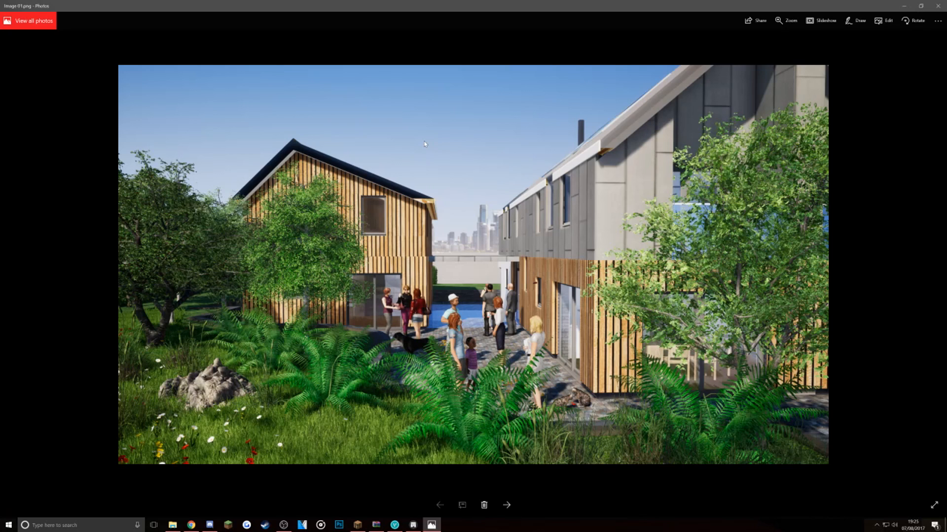
pyautogui.moveTo(259, 110)
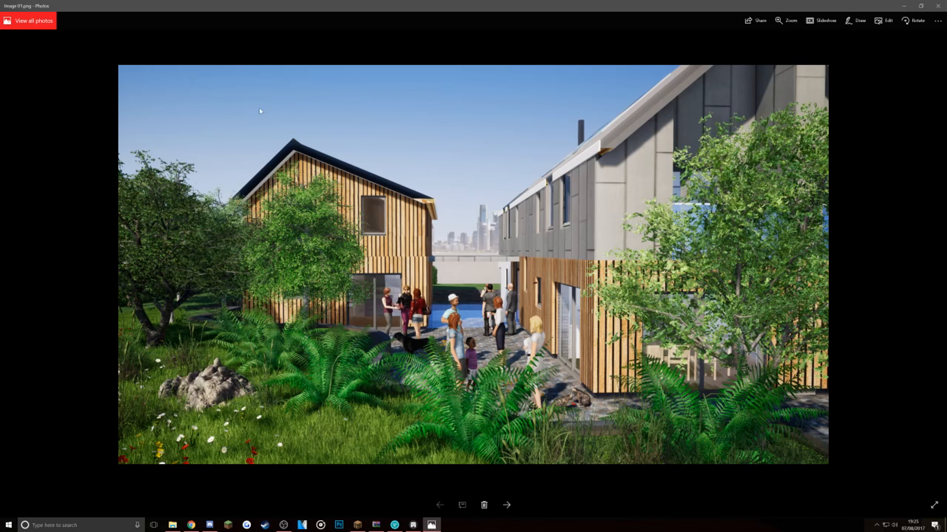
pyautogui.moveTo(496, 159)
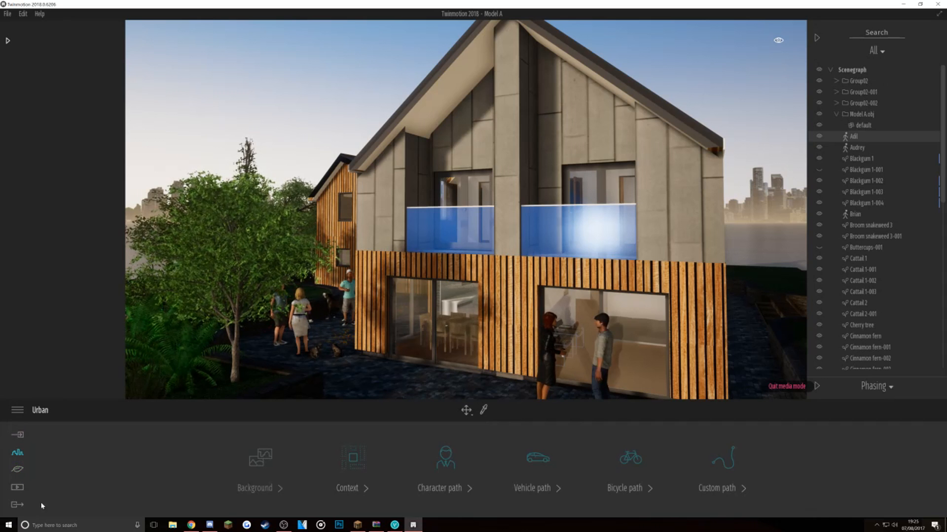
# - Create Clip 01 from the Media > Video section
pyautogui.click(15, 488)
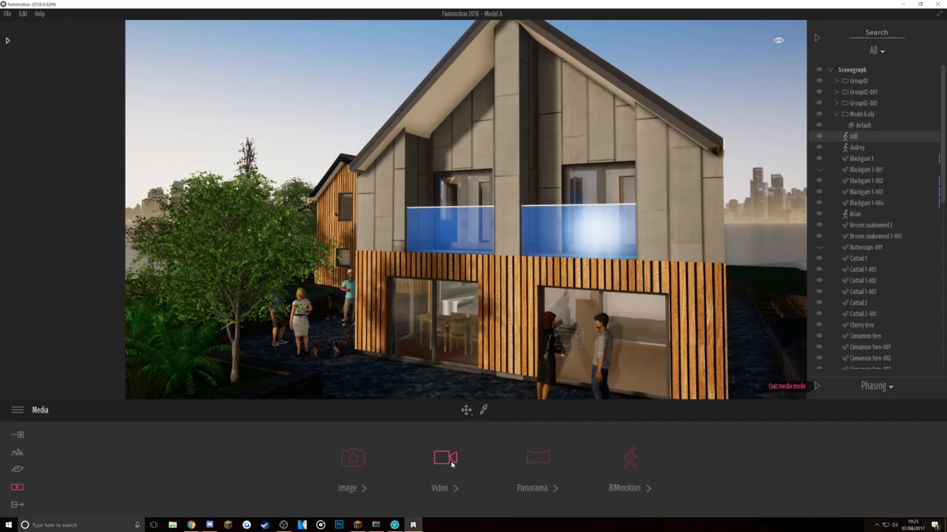
pyautogui.click(445, 458)
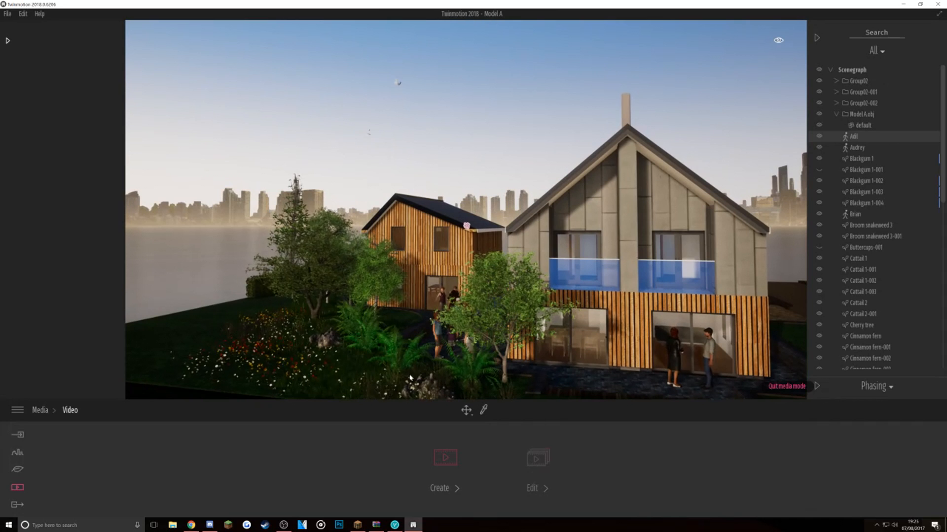
pyautogui.click(445, 457)
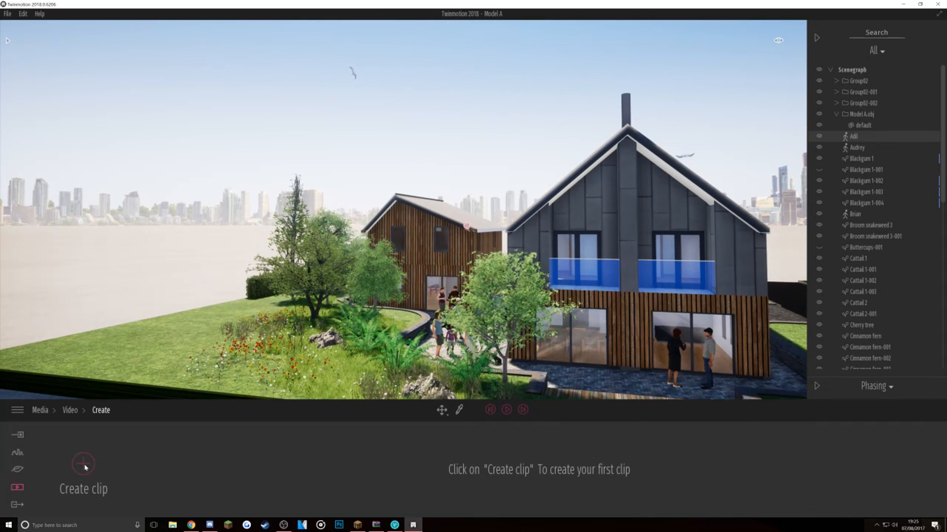
pyautogui.click(83, 464)
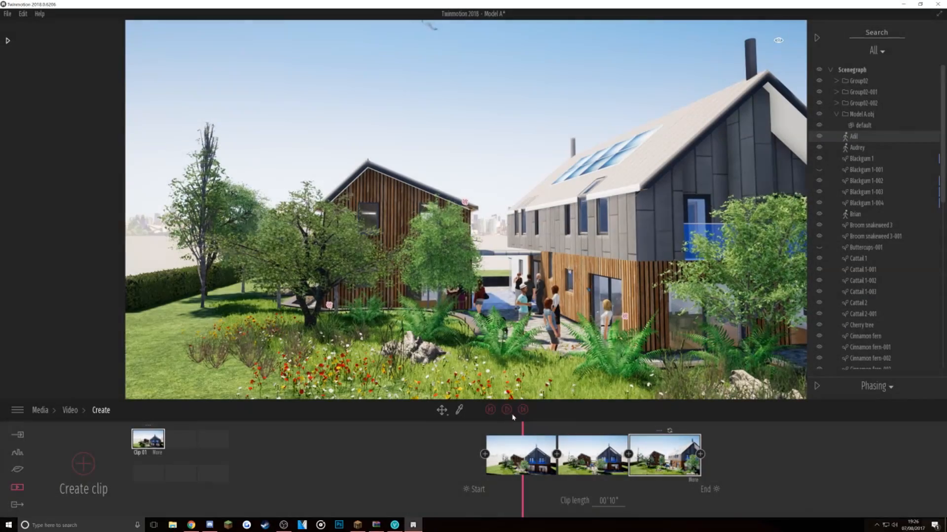
# - Add keyframes around the eco-house and play the 10-second clip back
pyautogui.click(506, 409)
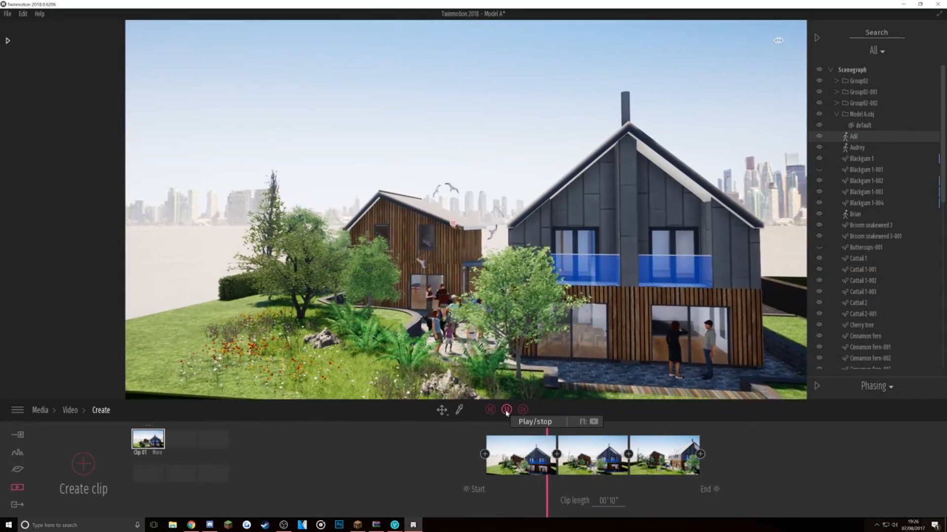
pyautogui.click(507, 409)
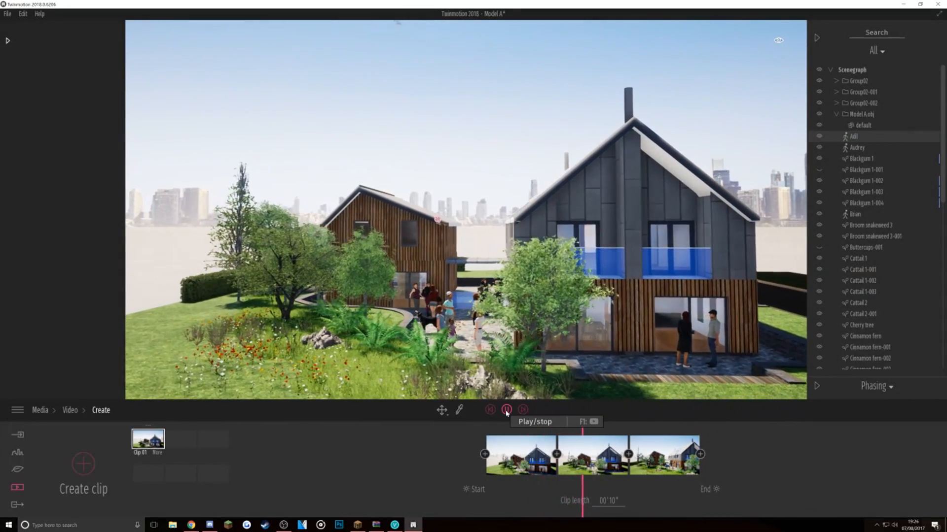
pyautogui.click(506, 410)
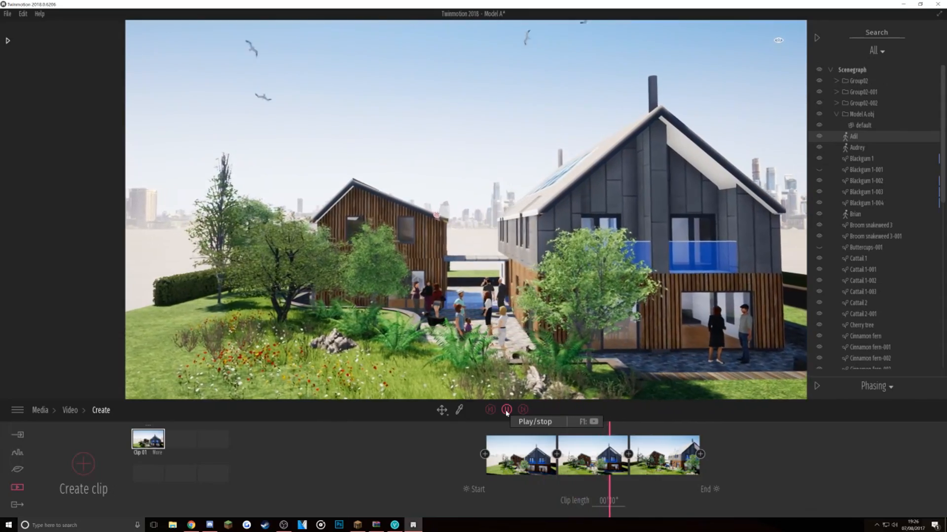
pyautogui.click(507, 410)
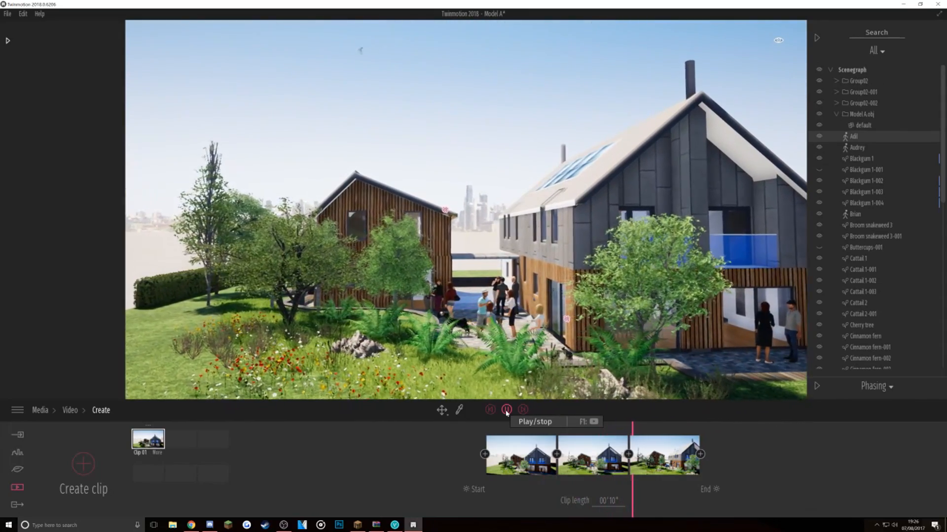
pyautogui.click(507, 410)
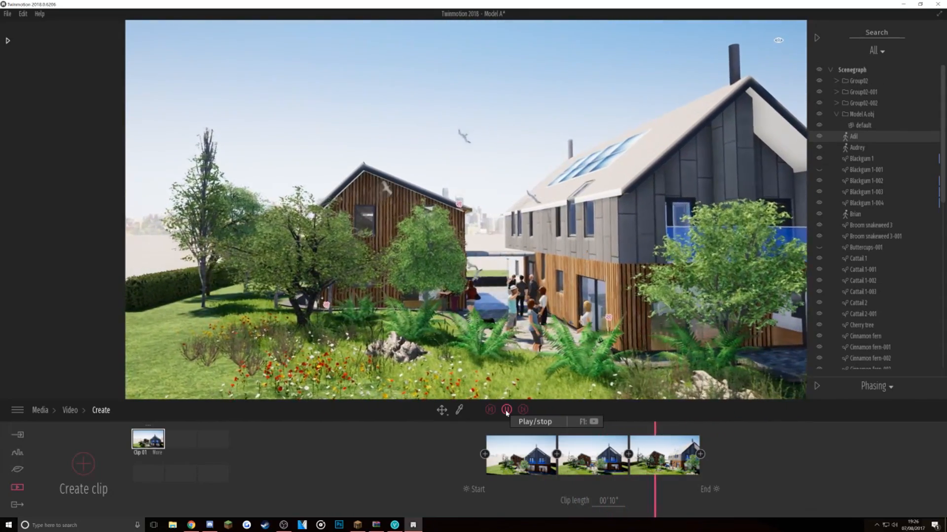
pyautogui.click(507, 409)
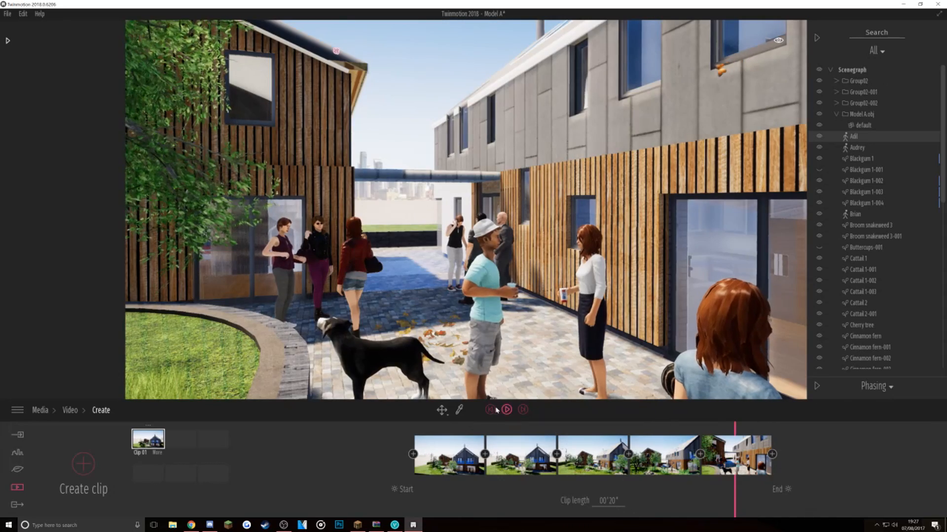
# - Add two more keyframes so the clip reaches 20 seconds and play it from the start
pyautogui.click(507, 410)
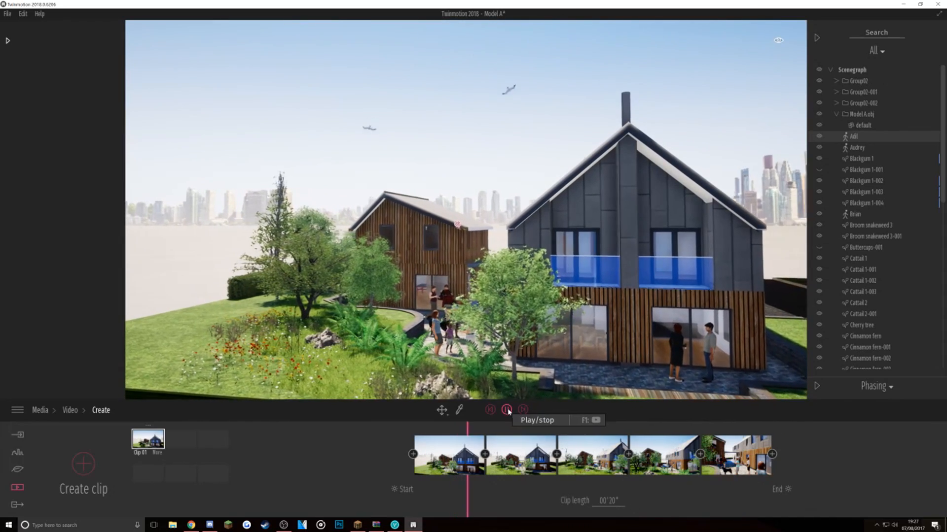
pyautogui.click(507, 409)
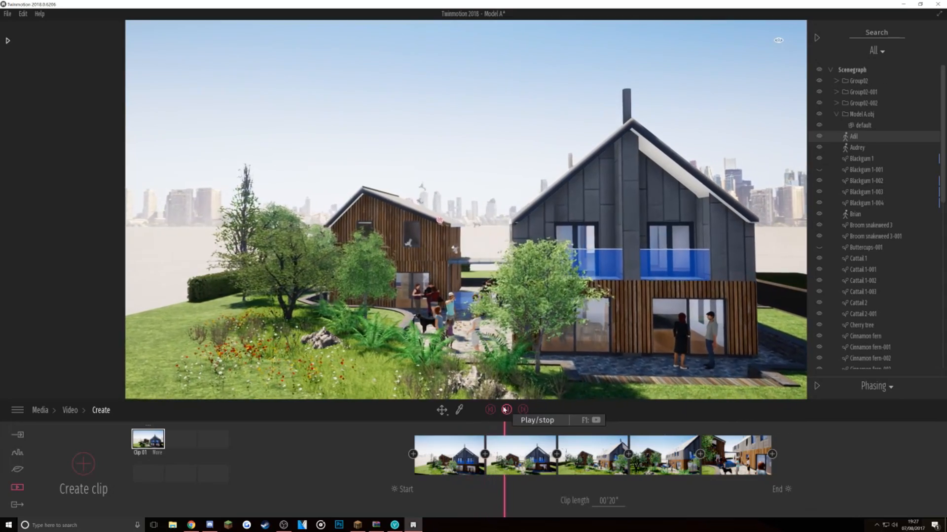
pyautogui.click(506, 409)
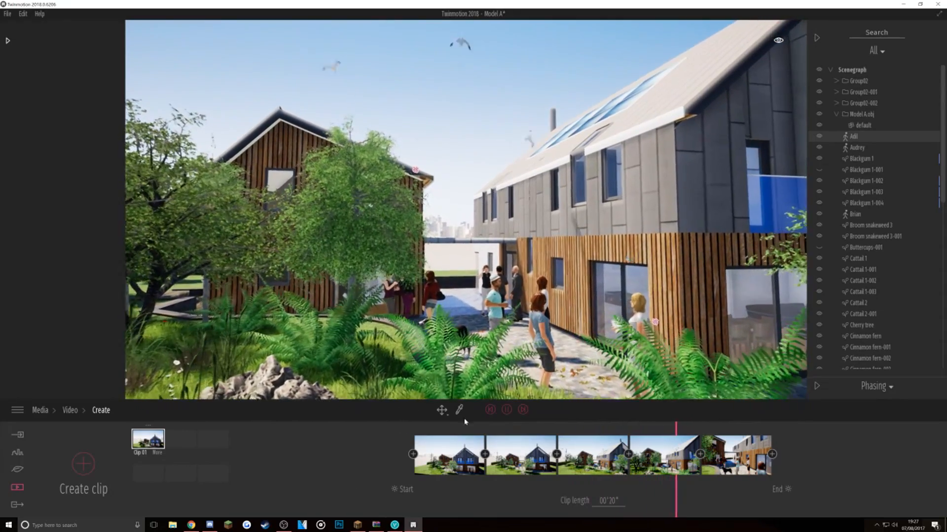
pyautogui.click(506, 410)
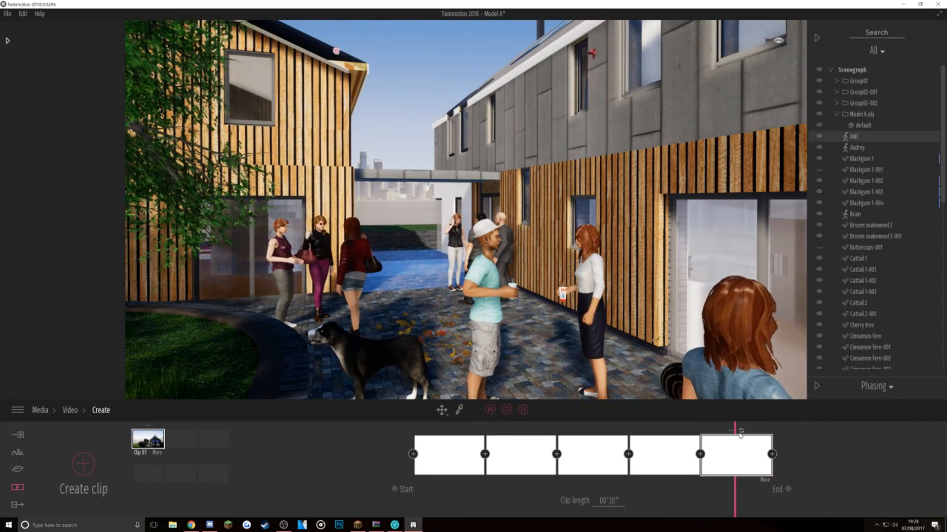
# - Check the first keyframe's time of day and play the full clip through again
pyautogui.click(507, 409)
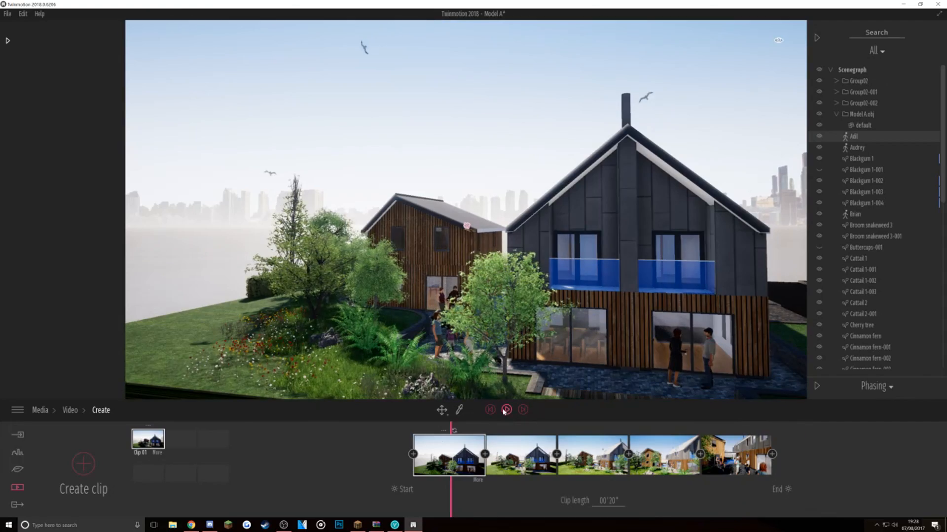
pyautogui.click(393, 489)
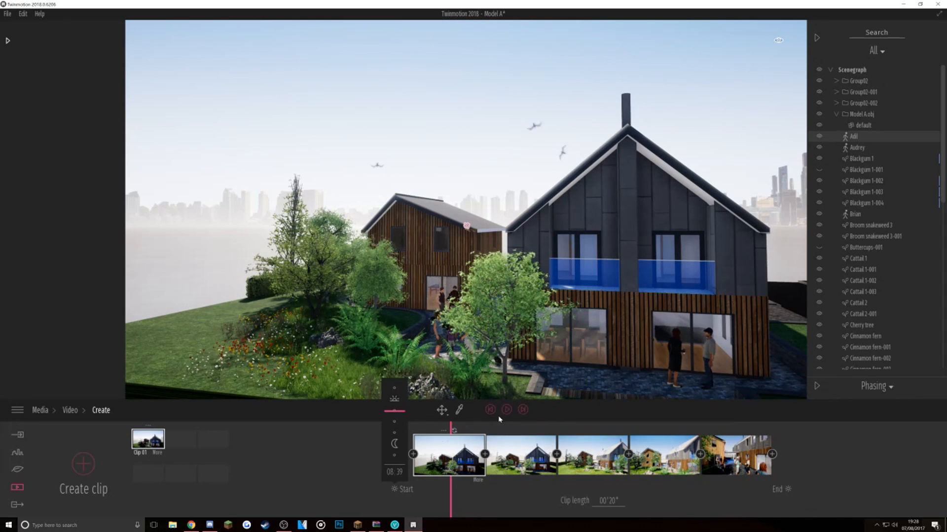
pyautogui.click(507, 411)
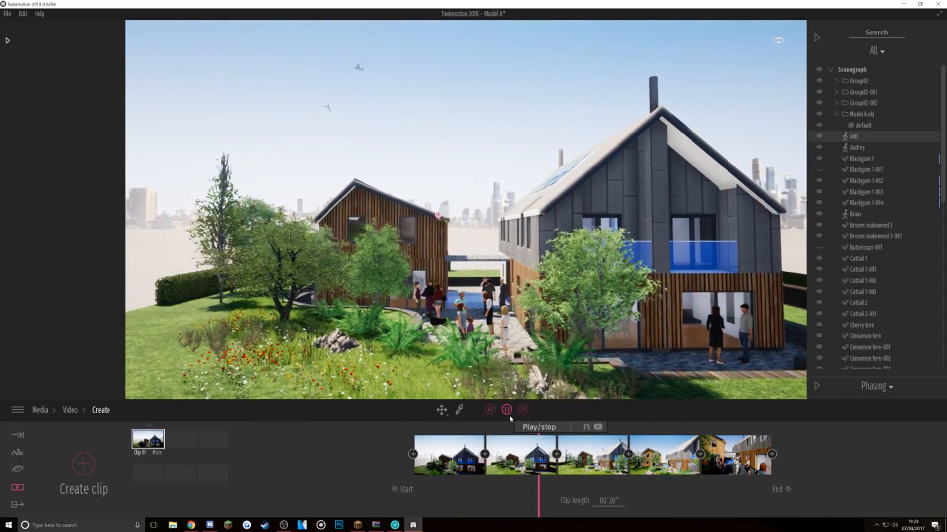
pyautogui.click(505, 409)
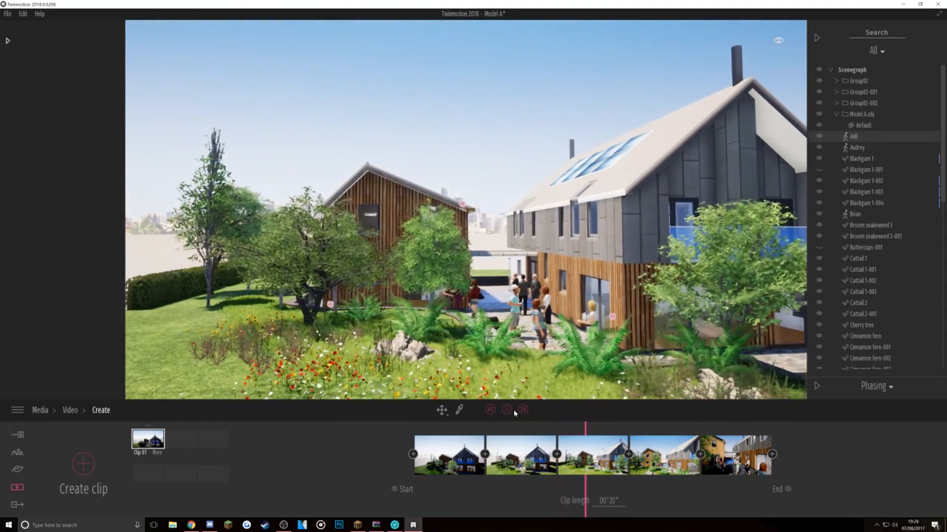
pyautogui.click(522, 410)
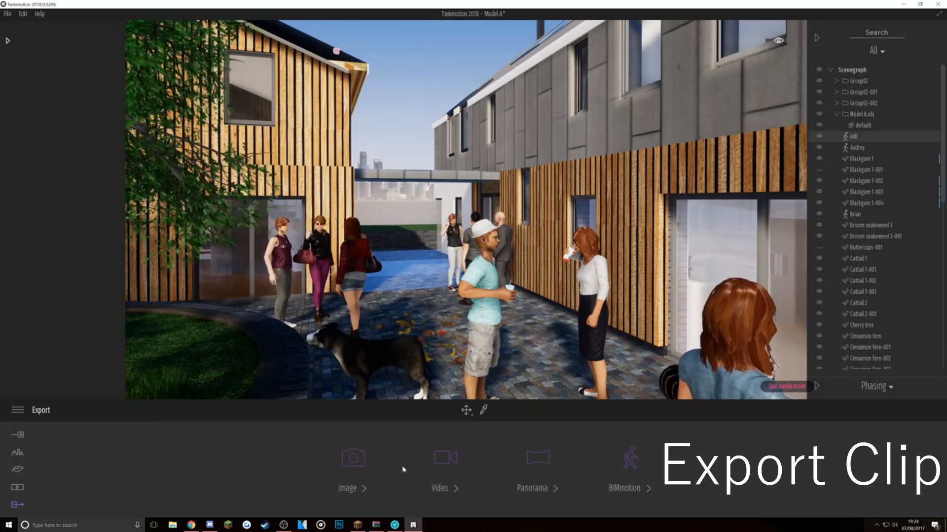
# - Confirm Format Mpeg and Mode Standard, then start exporting Clip 01 as video
pyautogui.click(445, 457)
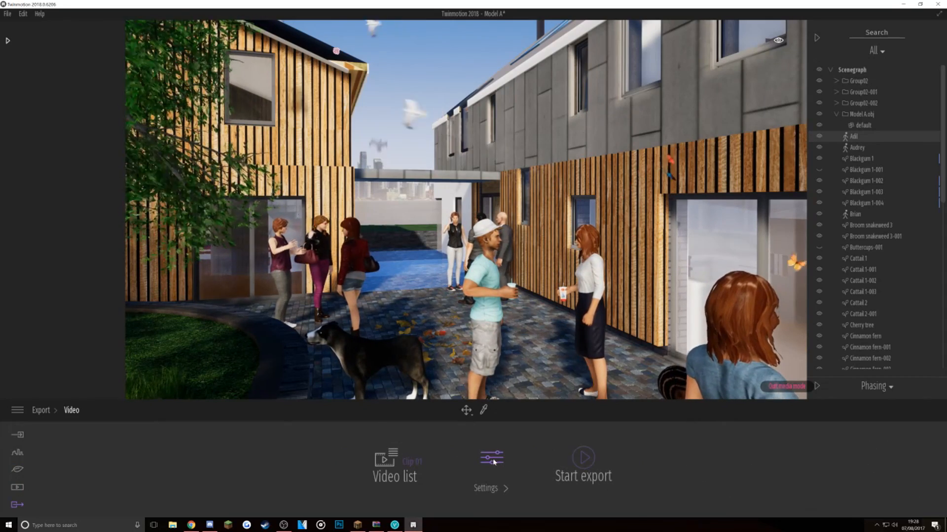
pyautogui.click(491, 457)
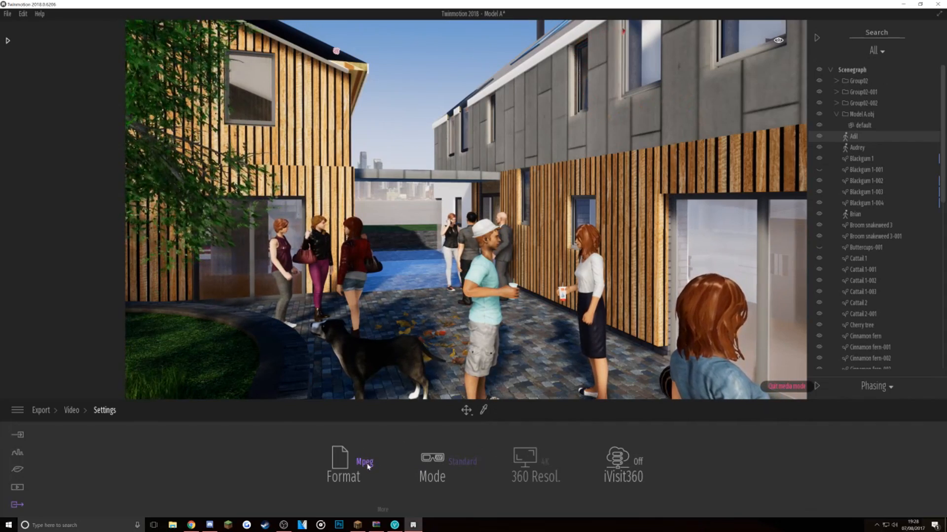
pyautogui.click(432, 459)
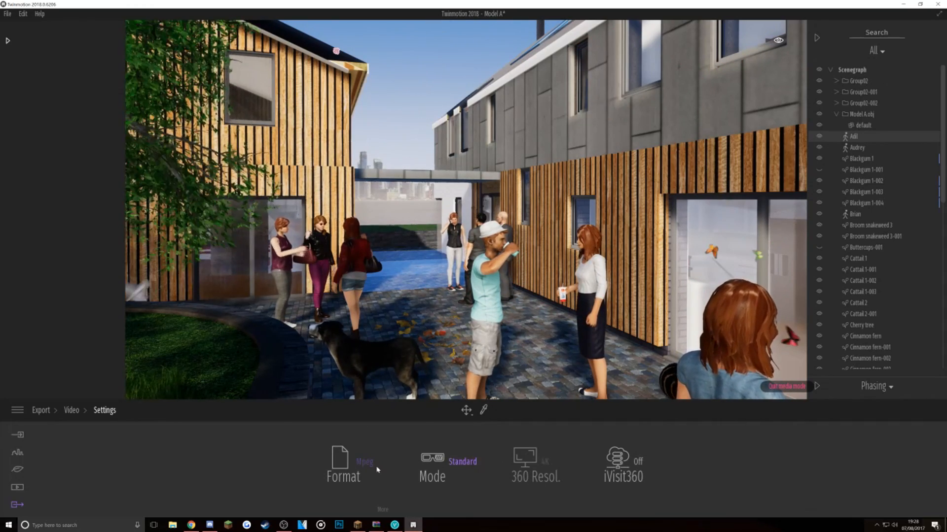
pyautogui.click(71, 410)
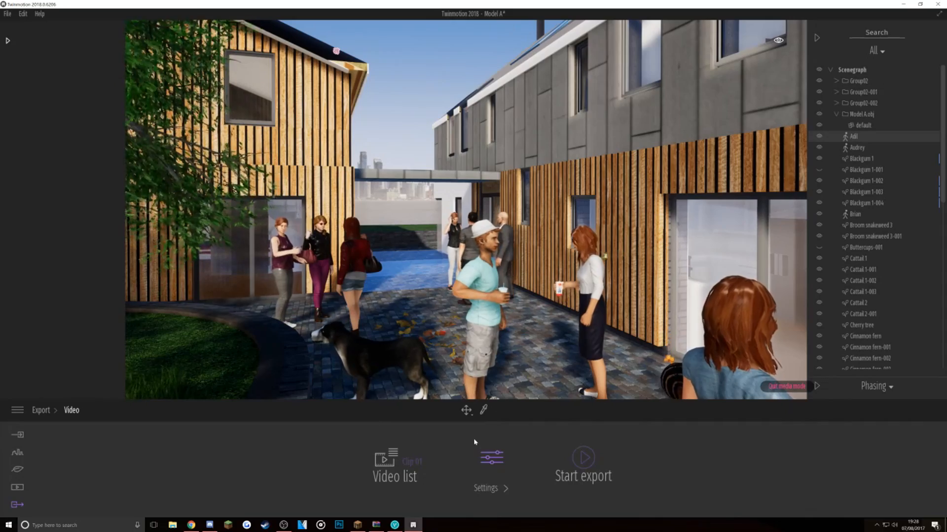
pyautogui.click(583, 470)
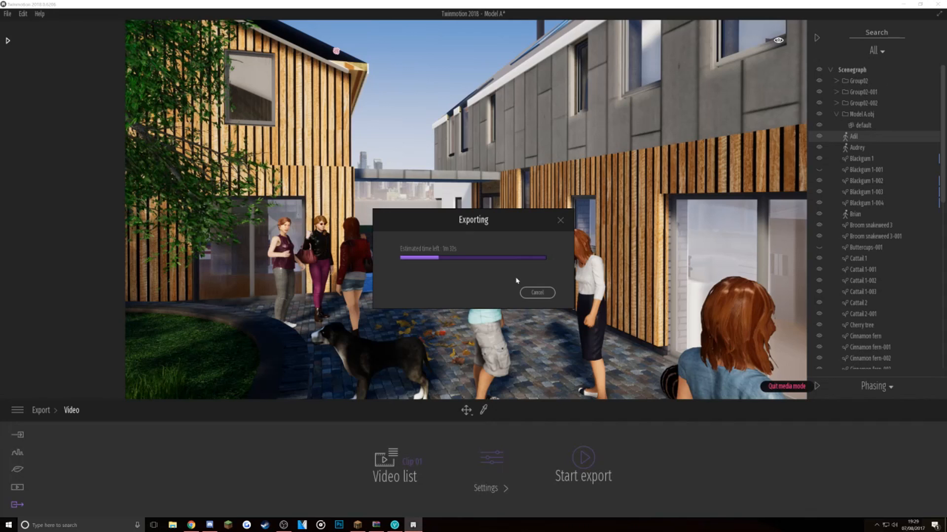
pyautogui.moveTo(521, 276)
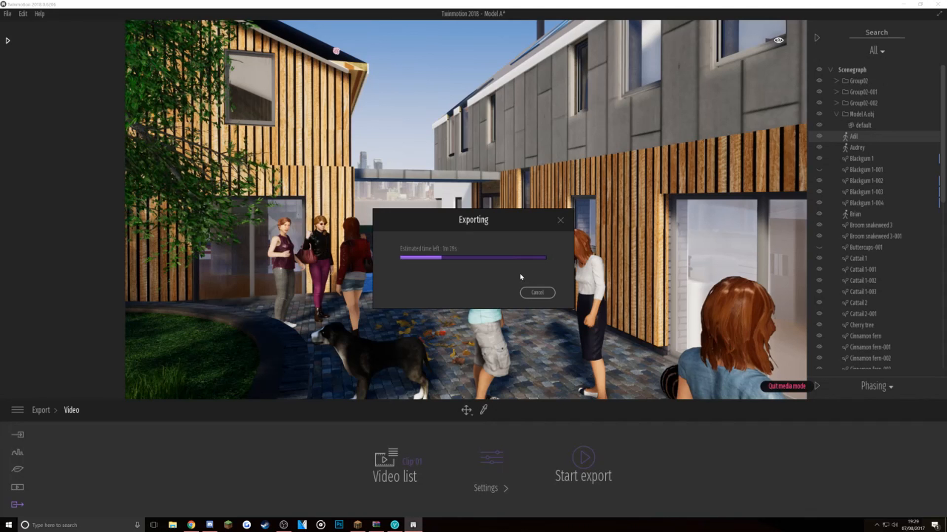
pyautogui.moveTo(483, 250)
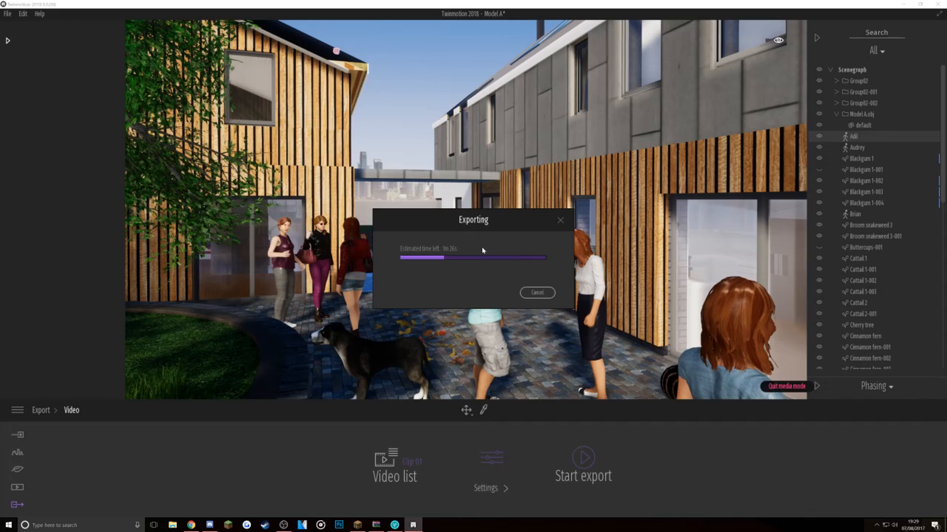